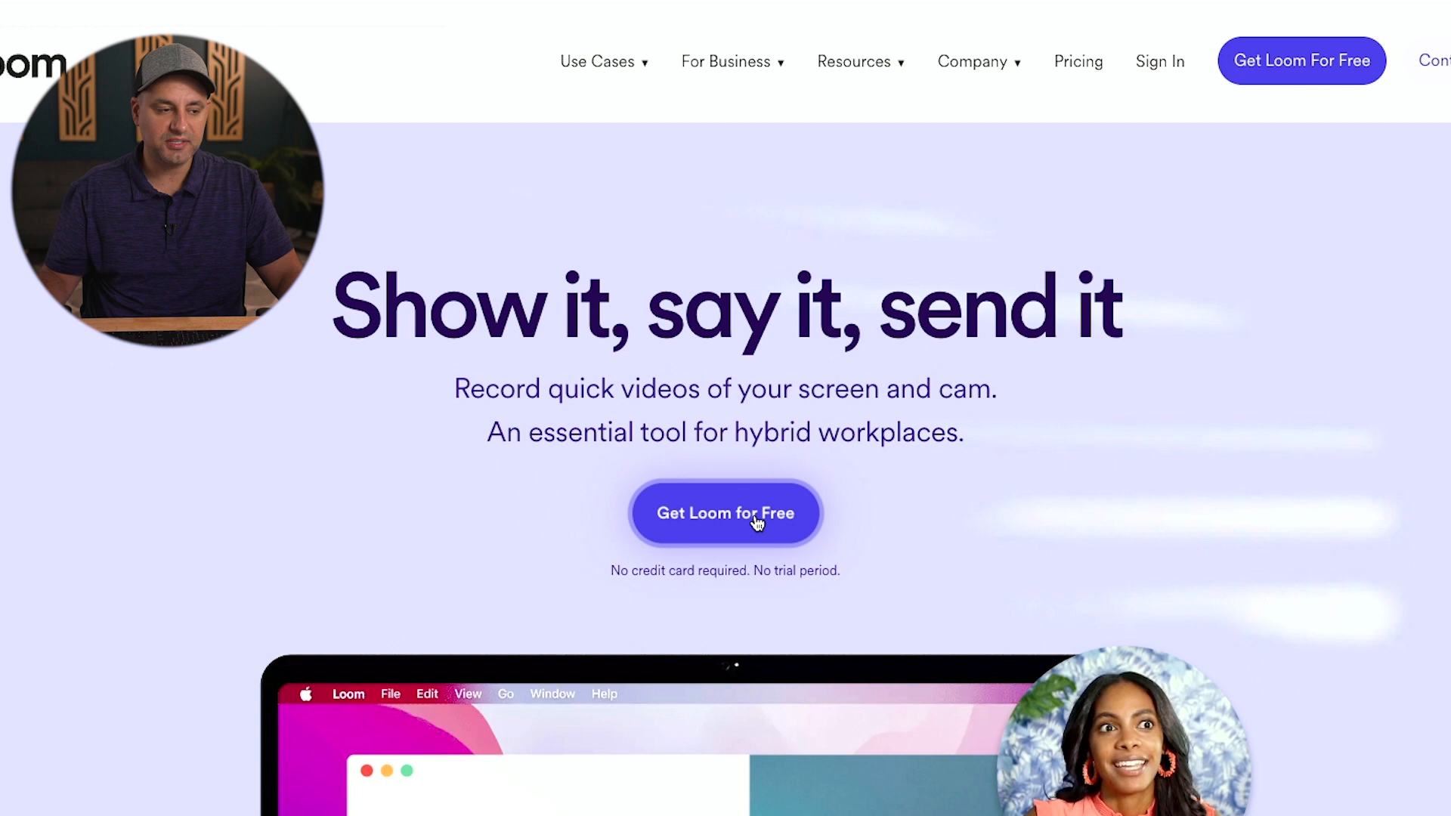
- Get Loom for free from the homepage and bring up the Loom recorder panel
{"action": "left_click", "coordinate": [726, 513]}
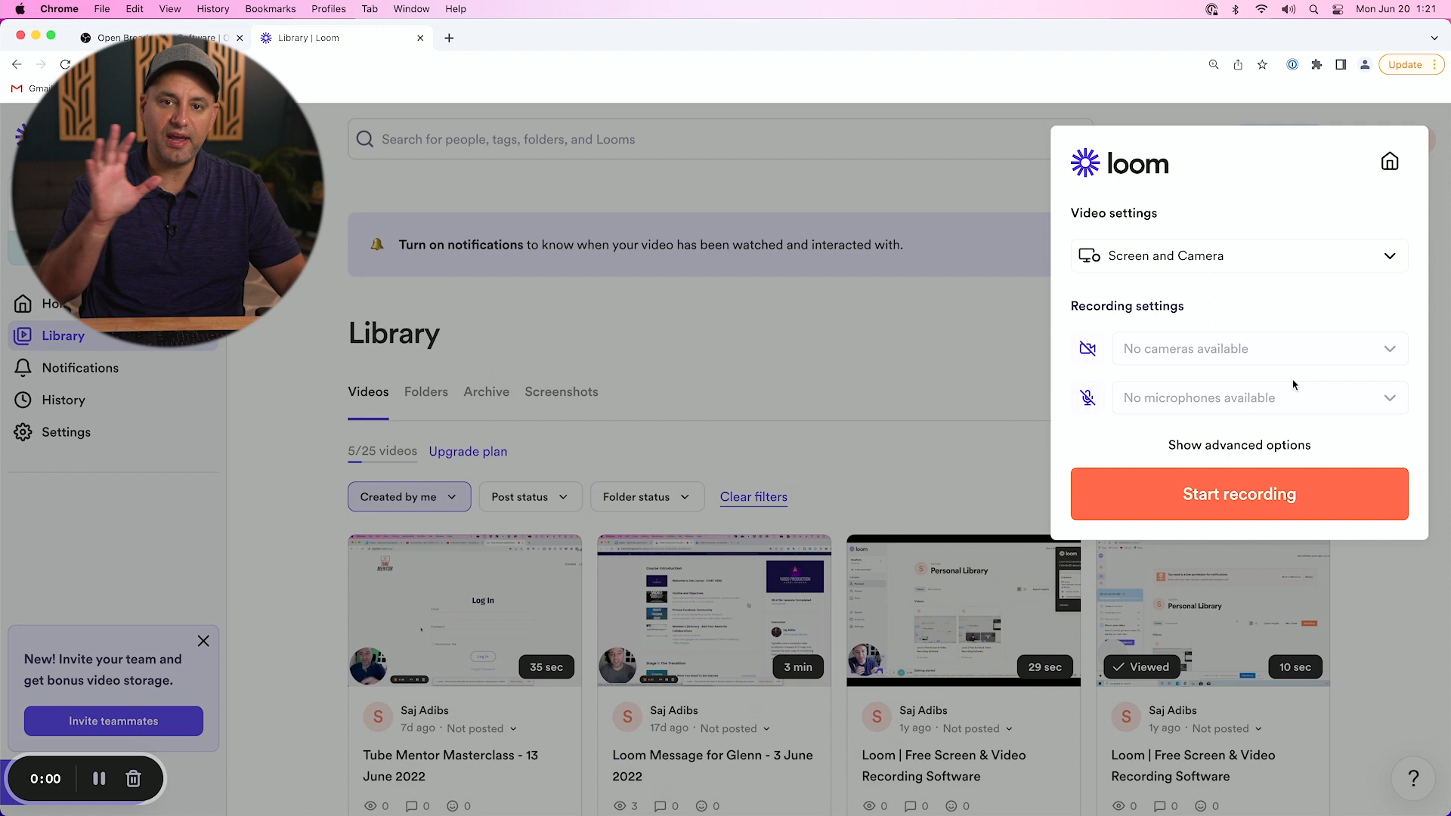
{"action": "left_click", "coordinate": [1238, 256]}
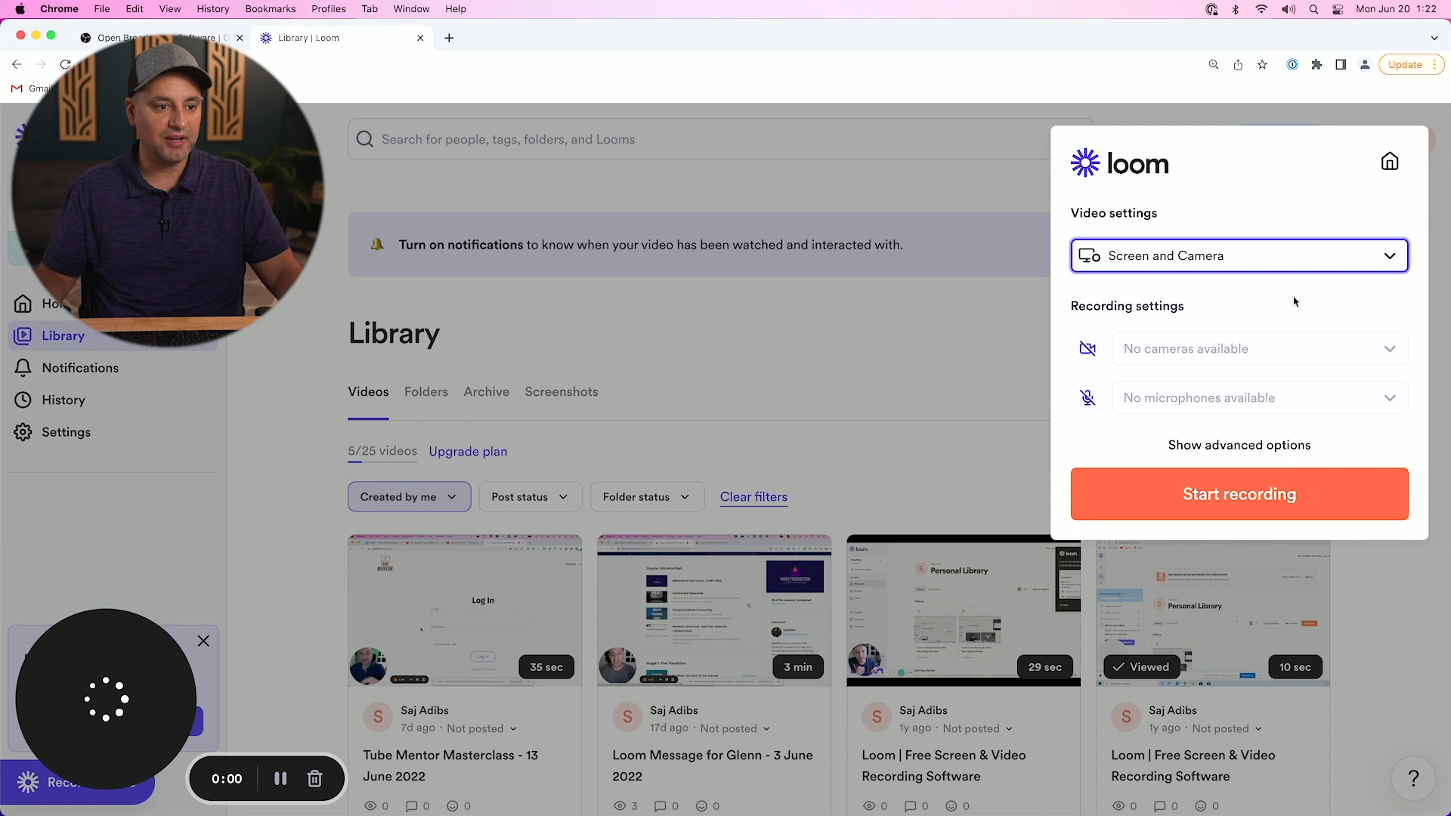
- Choose Screen Only as the recorder's video setting
{"action": "left_click", "coordinate": [1238, 256]}
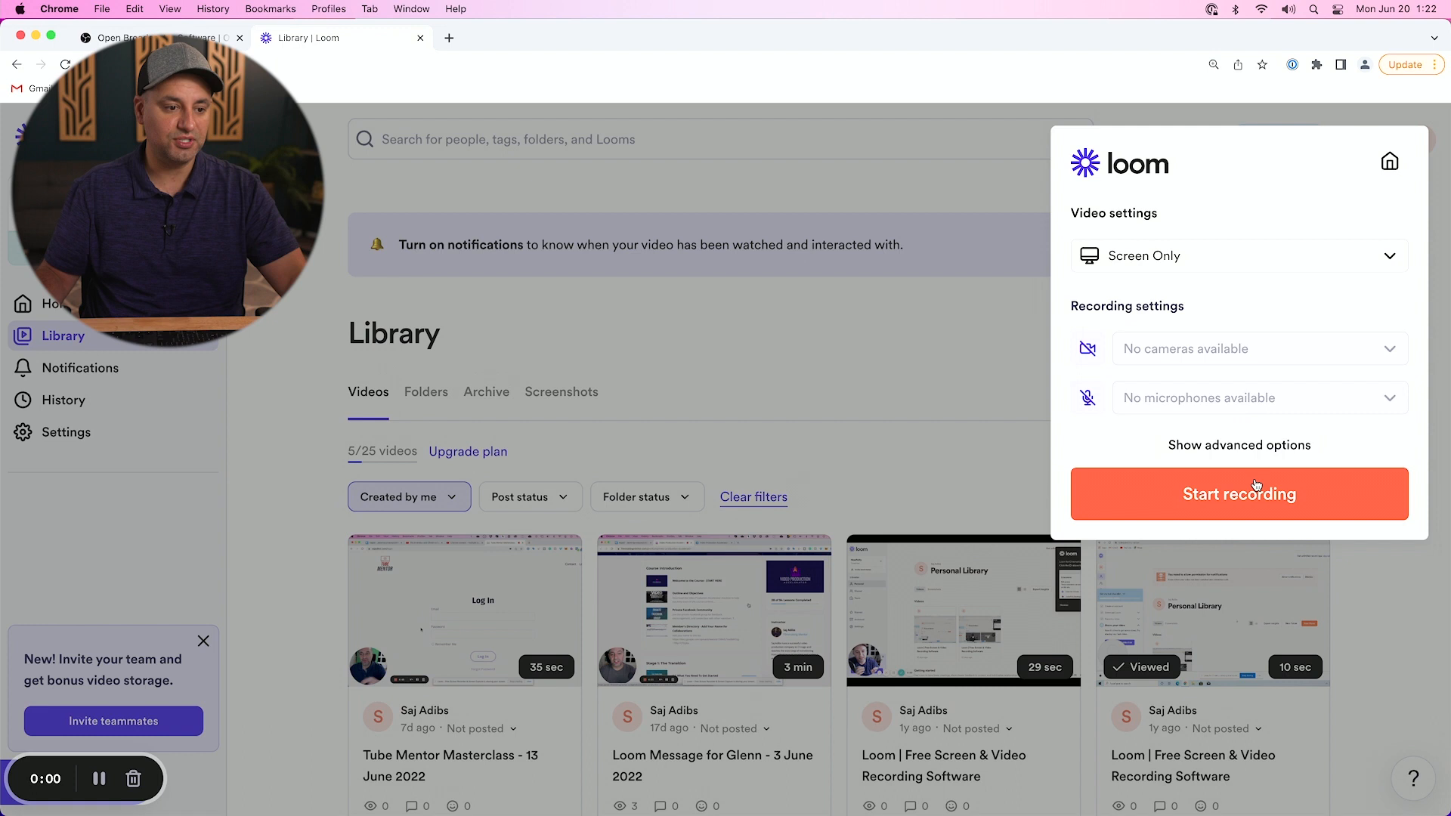
- Start a recording and pick Entire Screen in the share prompt after checking the Window list
{"action": "left_click", "coordinate": [1238, 493]}
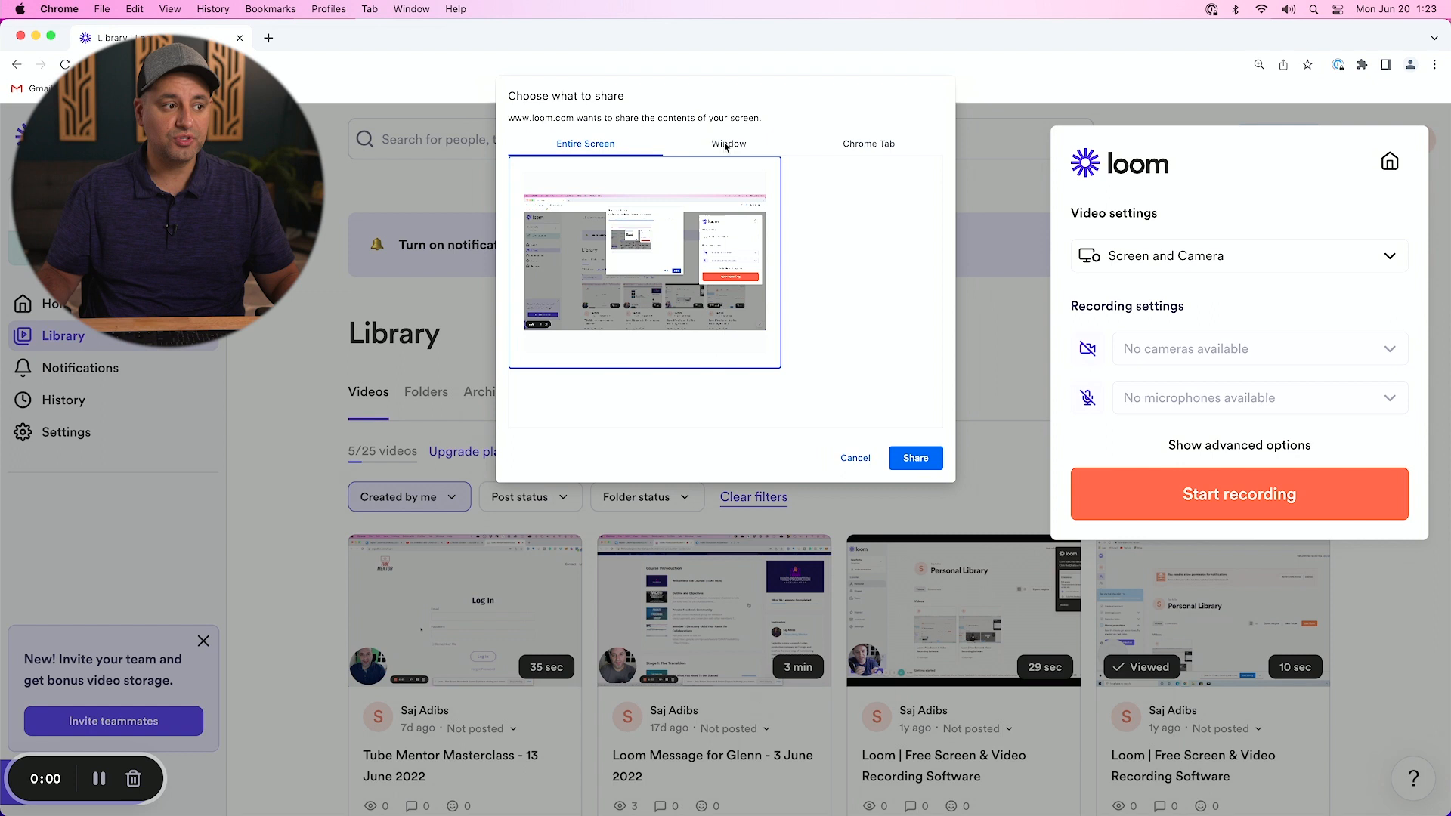
{"action": "left_click", "coordinate": [729, 144]}
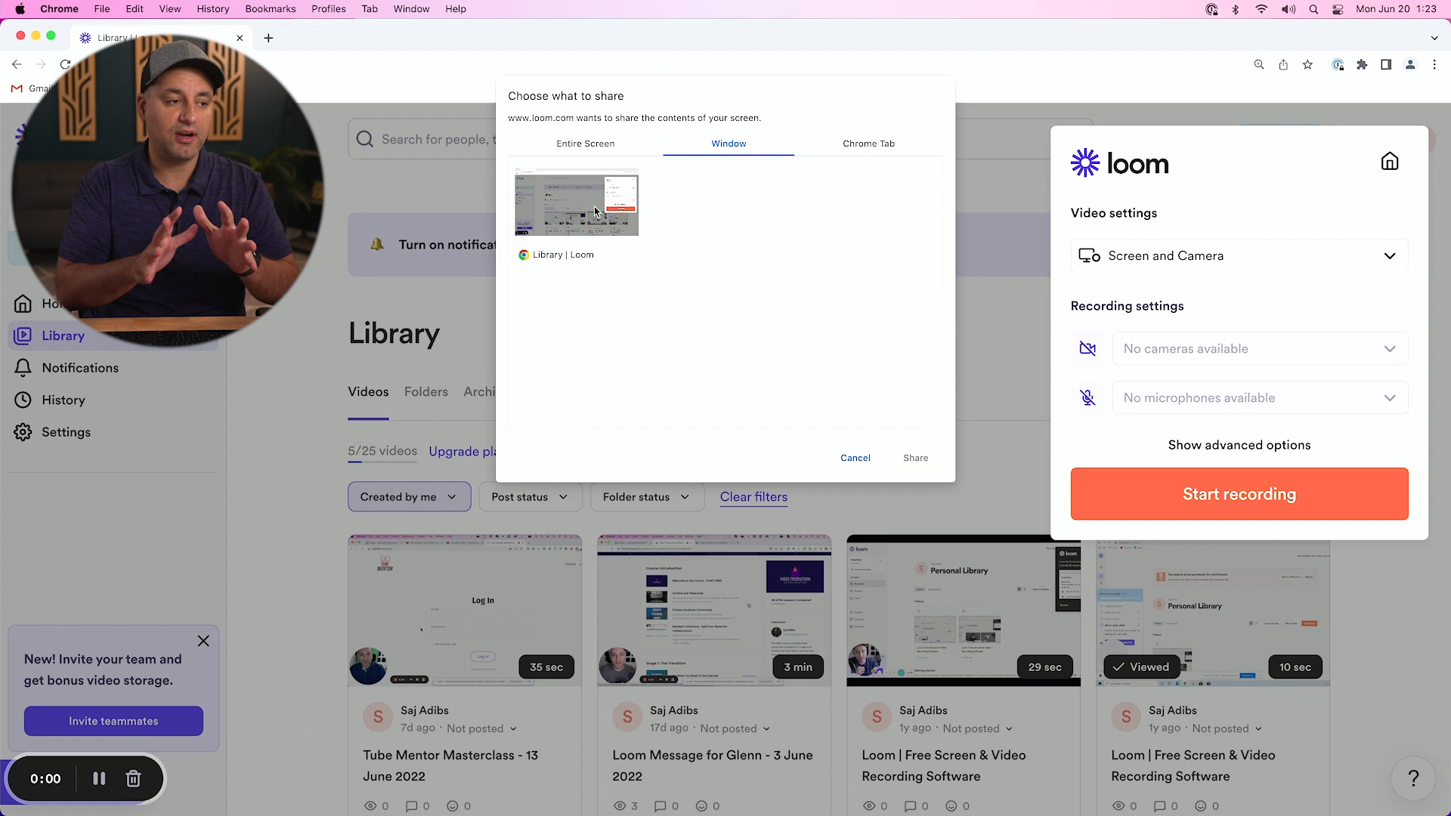
{"action": "left_click", "coordinate": [584, 144]}
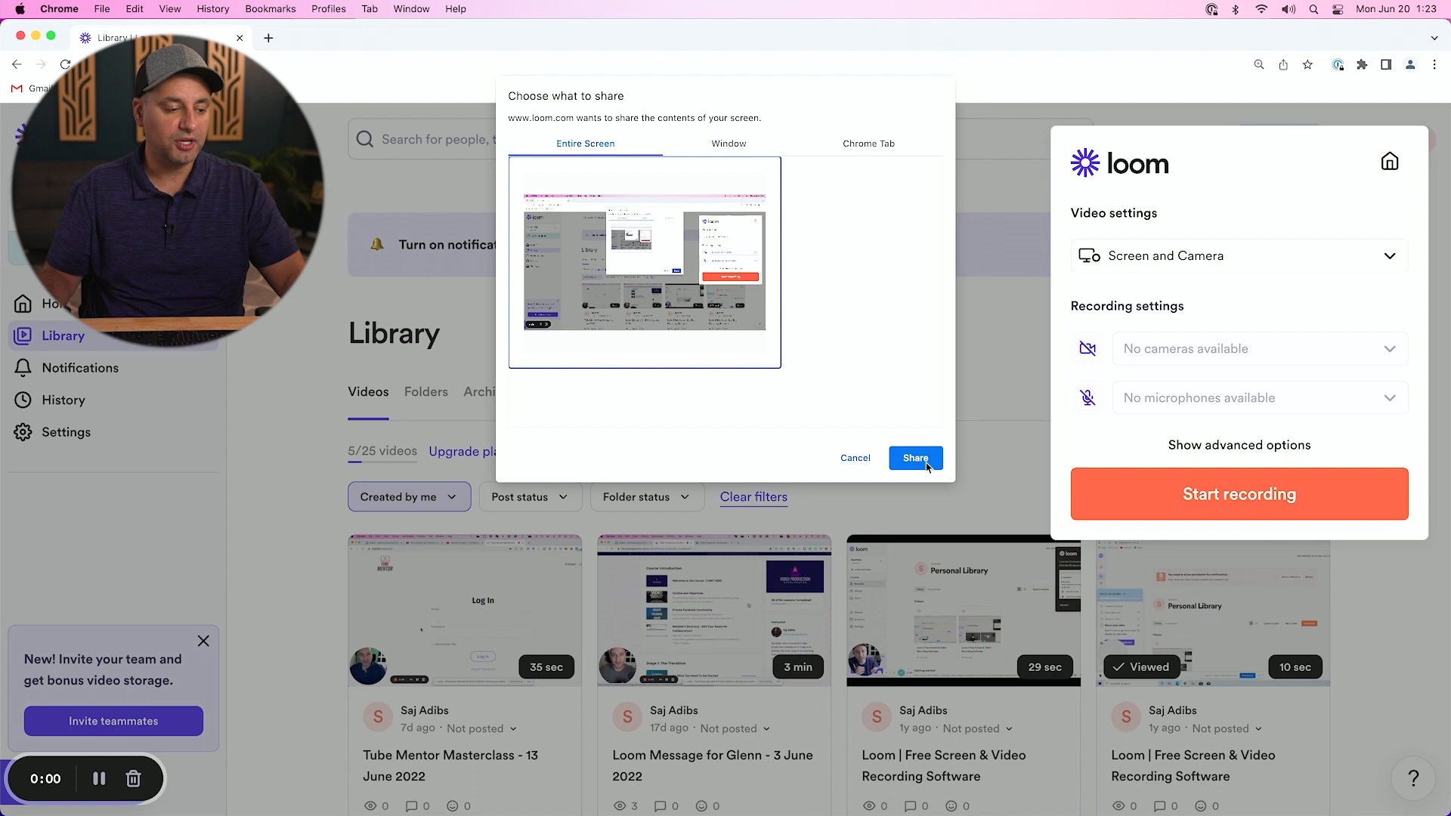
- Share the entire screen to capture a short recording saved as a new Loom video
{"action": "left_click", "coordinate": [914, 458]}
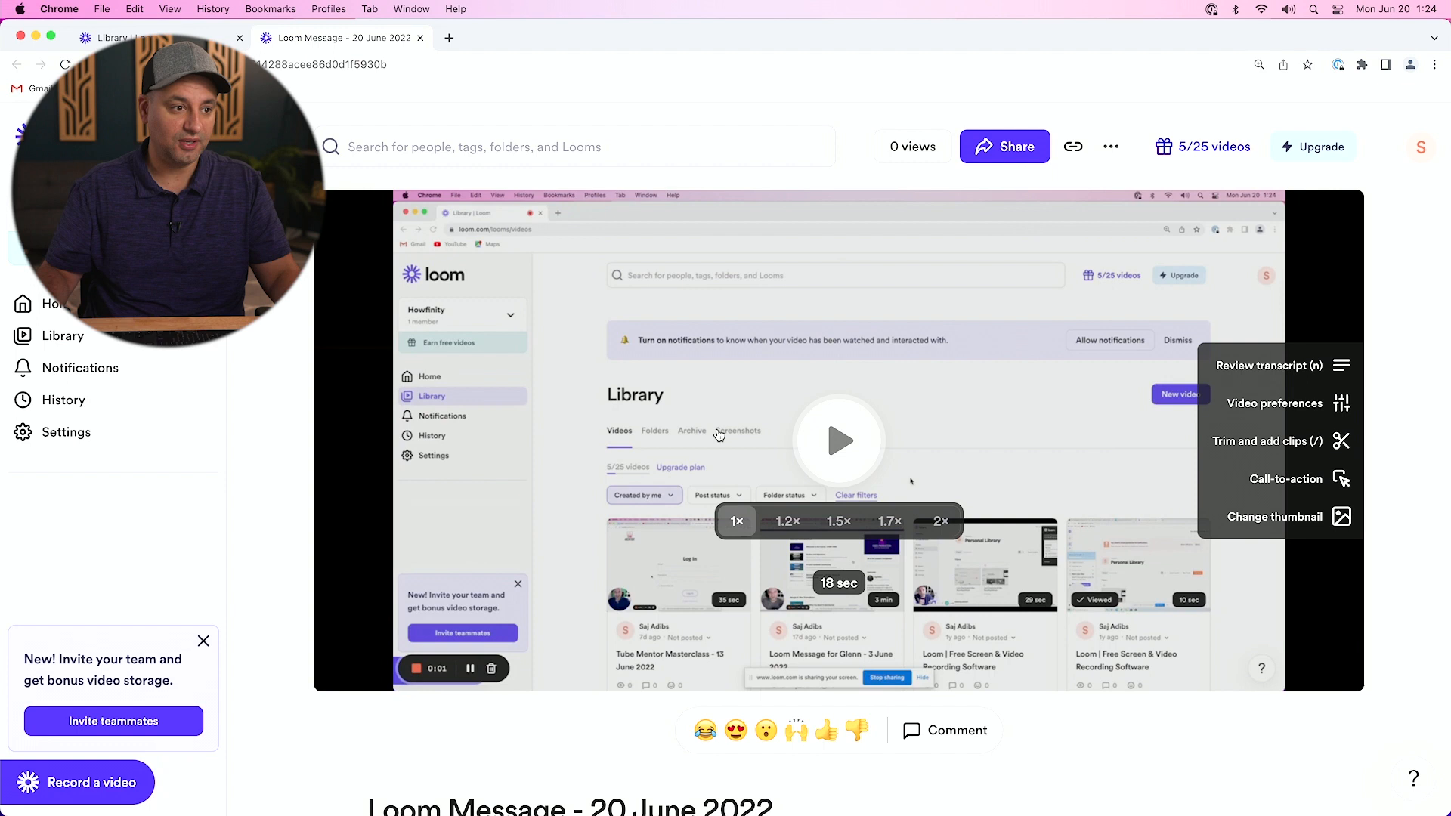
{"action": "left_click", "coordinate": [1004, 147]}
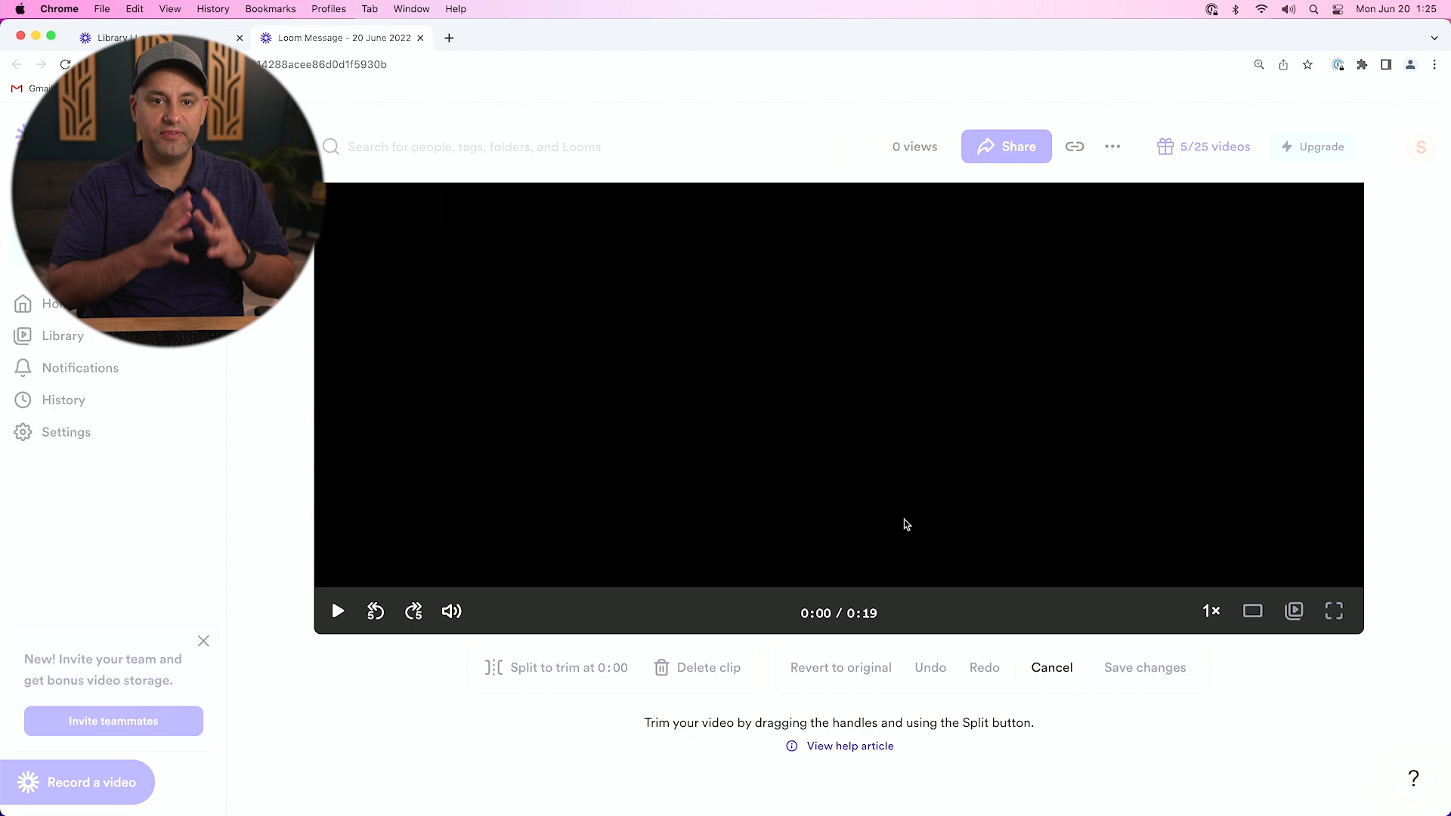
{"action": "mouse_move", "coordinate": [555, 668]}
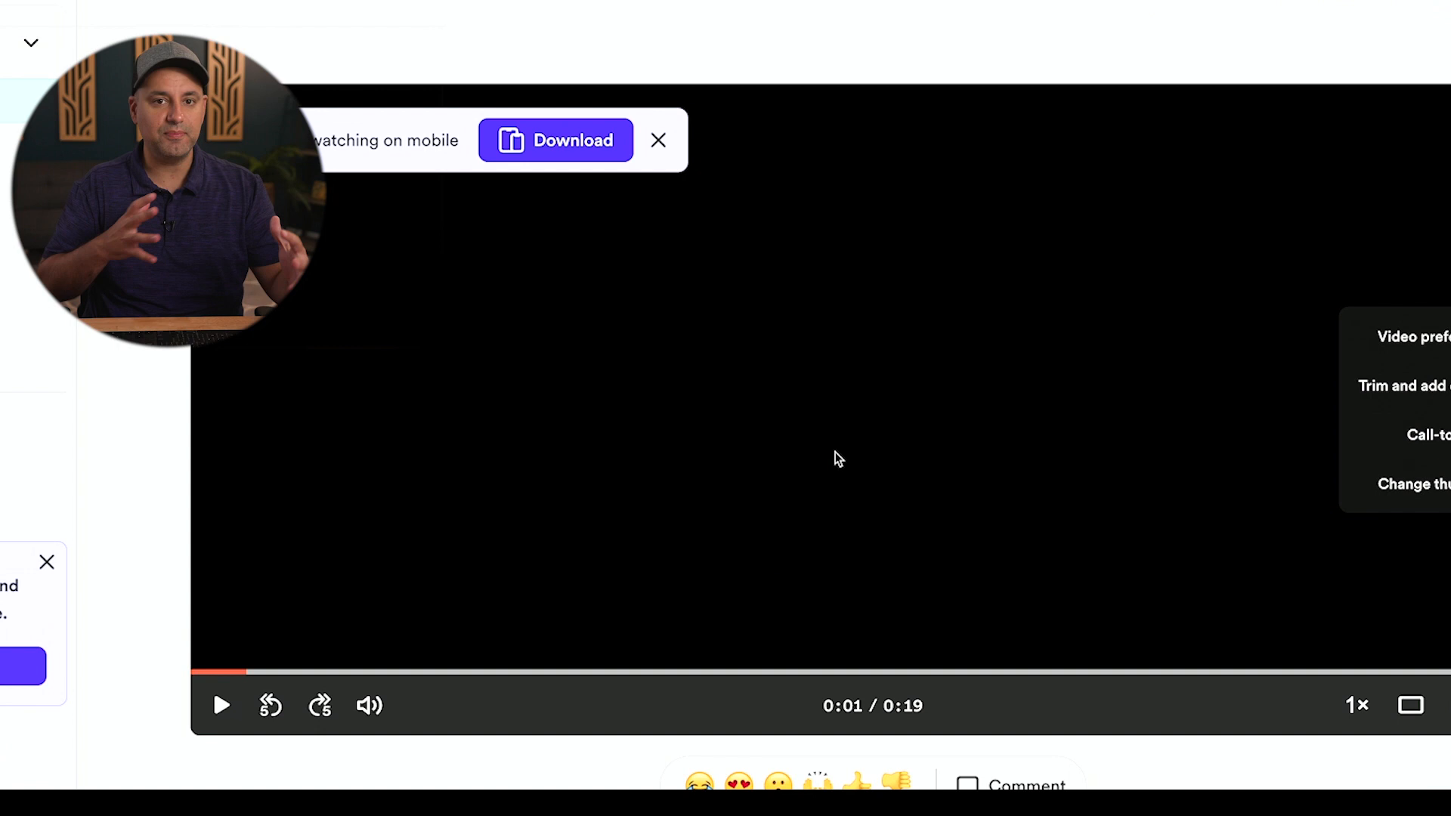
- Cancel the trim editor to return to the video's playback page
{"action": "left_click", "coordinate": [1108, 146]}
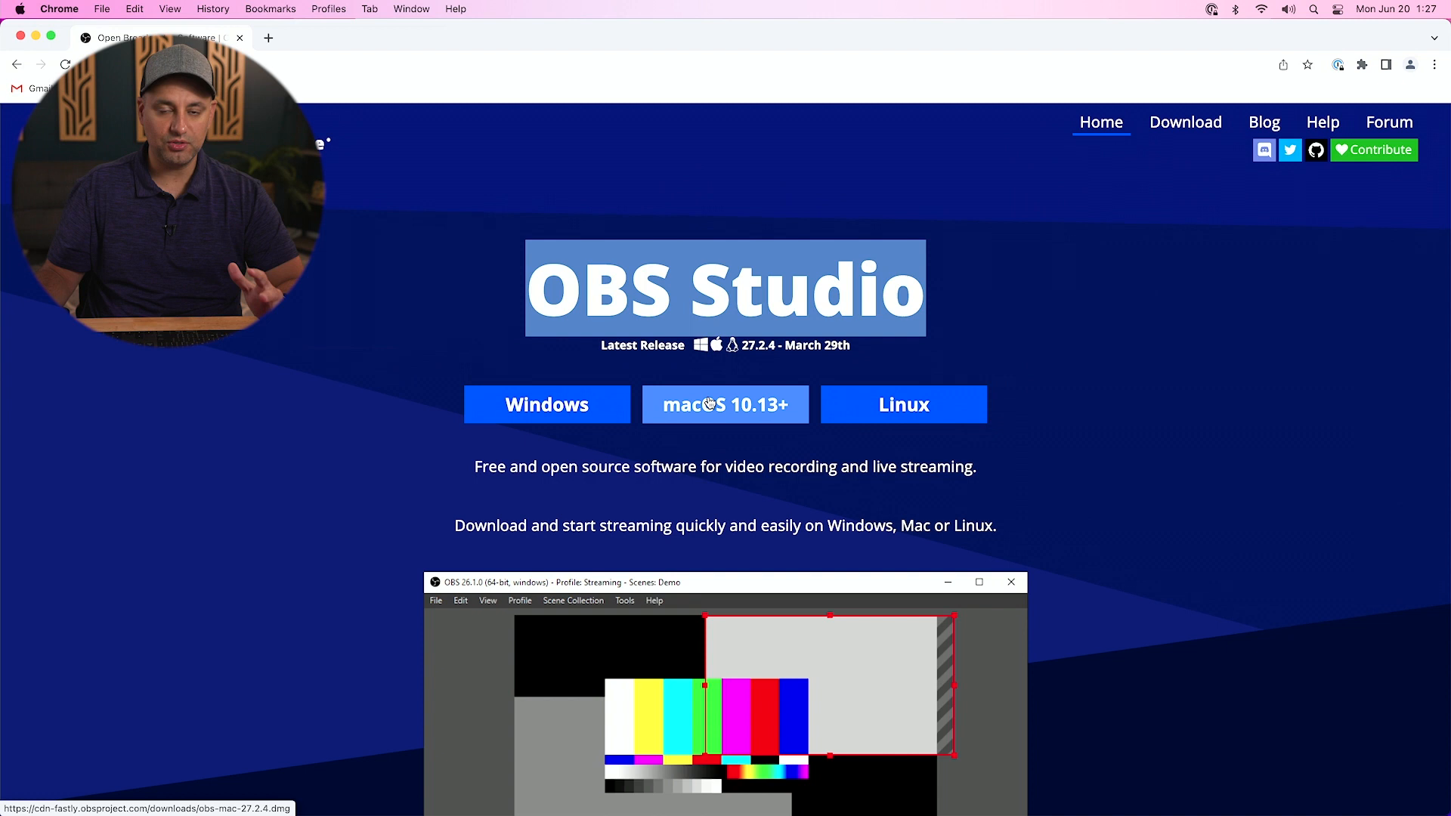
- Download OBS Studio for macOS 10.13+ from obsproject.com
{"action": "left_click", "coordinate": [724, 406]}
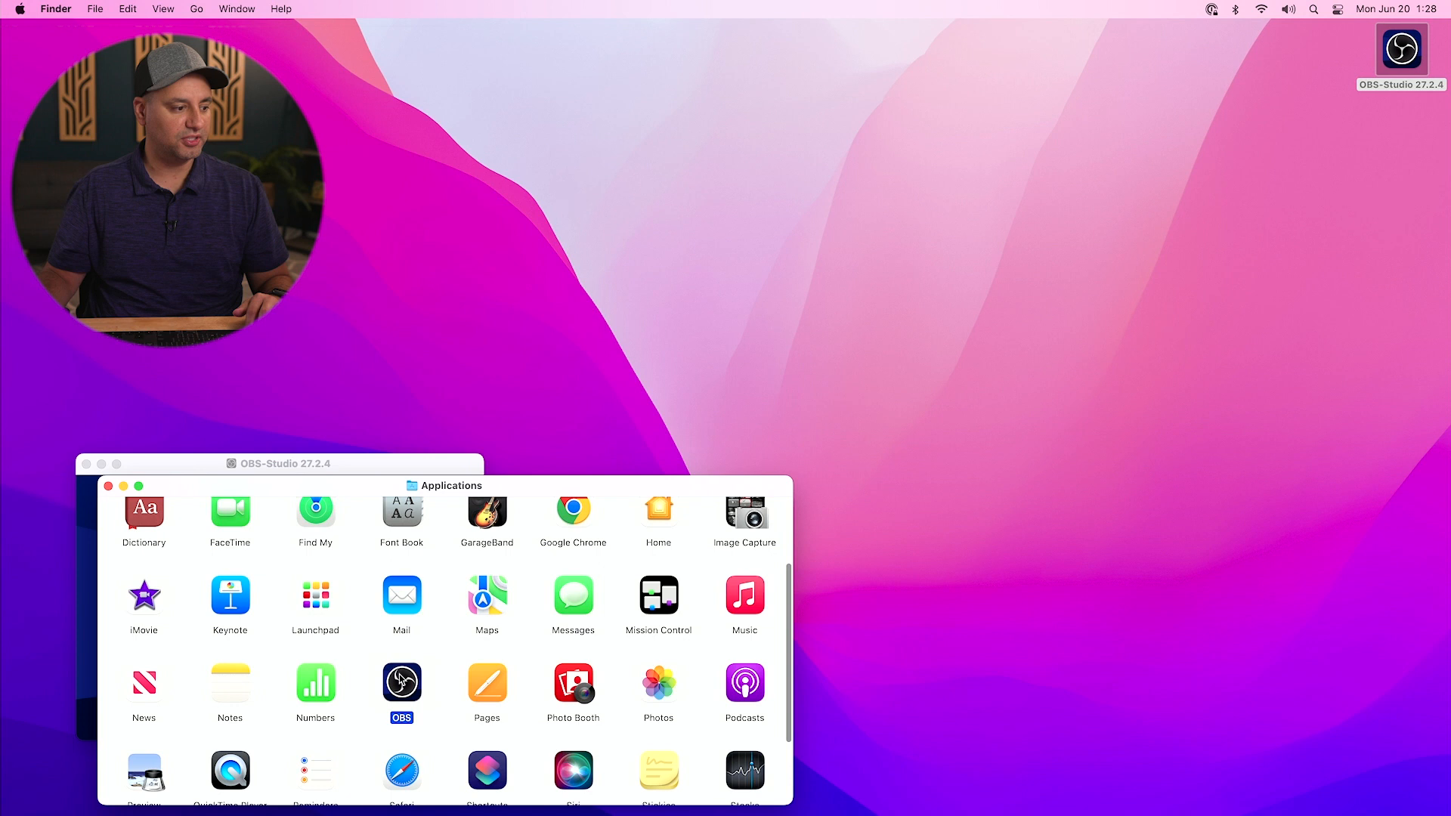
- Launch OBS from Applications and go to System Preferences to grant keystroke receiving
{"action": "double_click", "coordinate": [400, 685]}
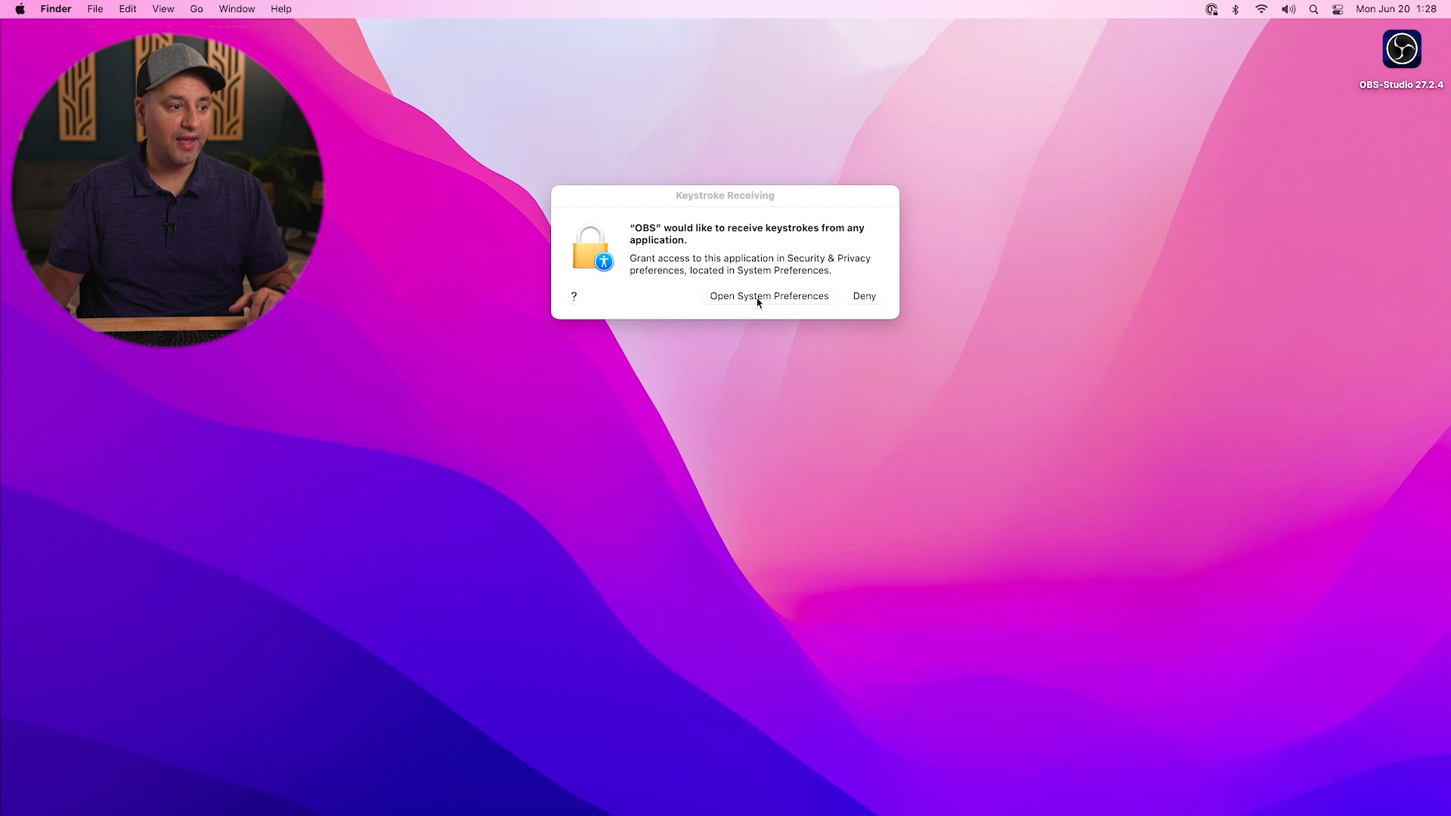
{"action": "left_click", "coordinate": [768, 296]}
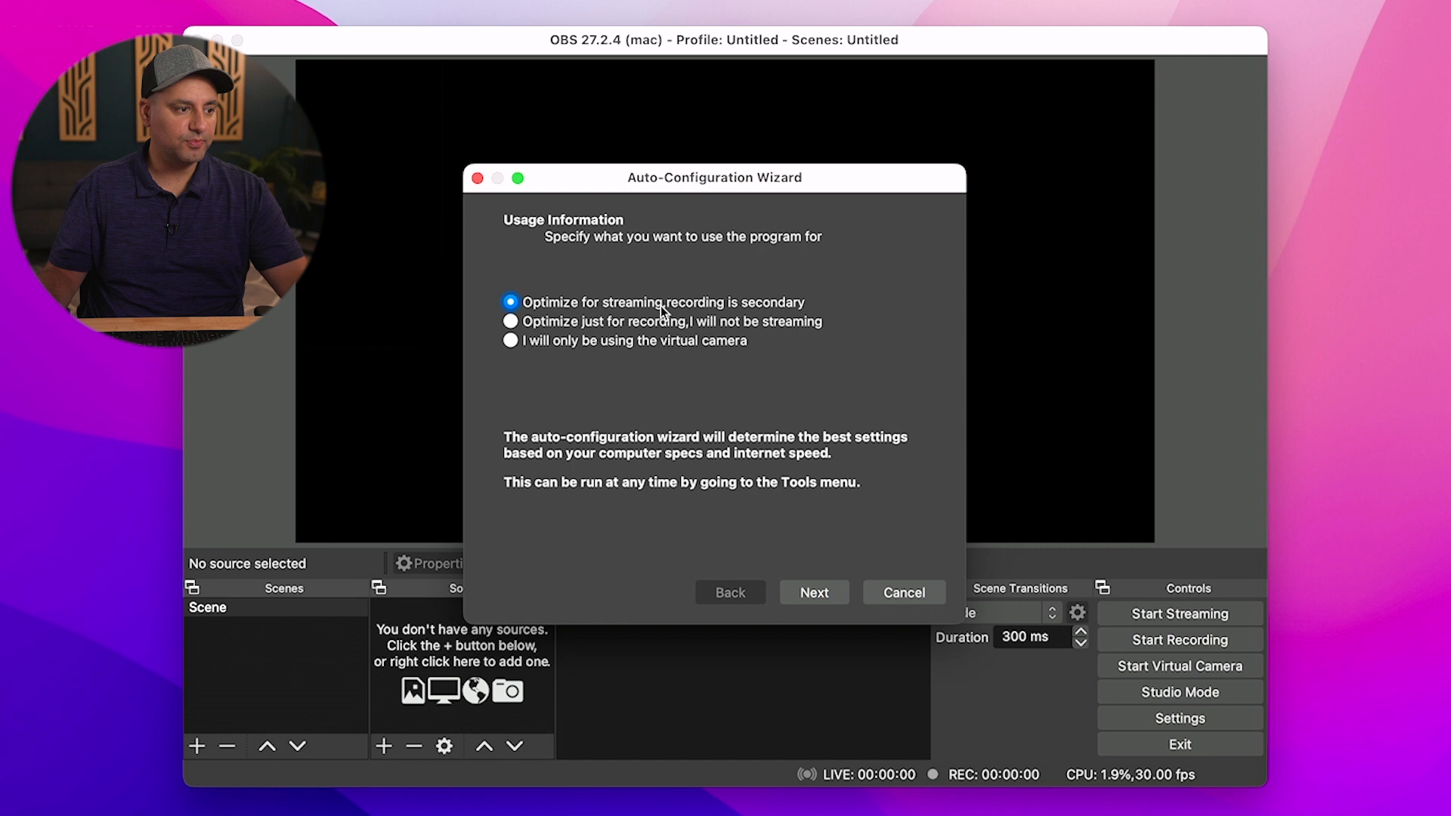
- Finish the Auto-Configuration Wizard with 'Optimize just for recording' and 1920x1080 video
{"action": "left_click", "coordinate": [510, 321]}
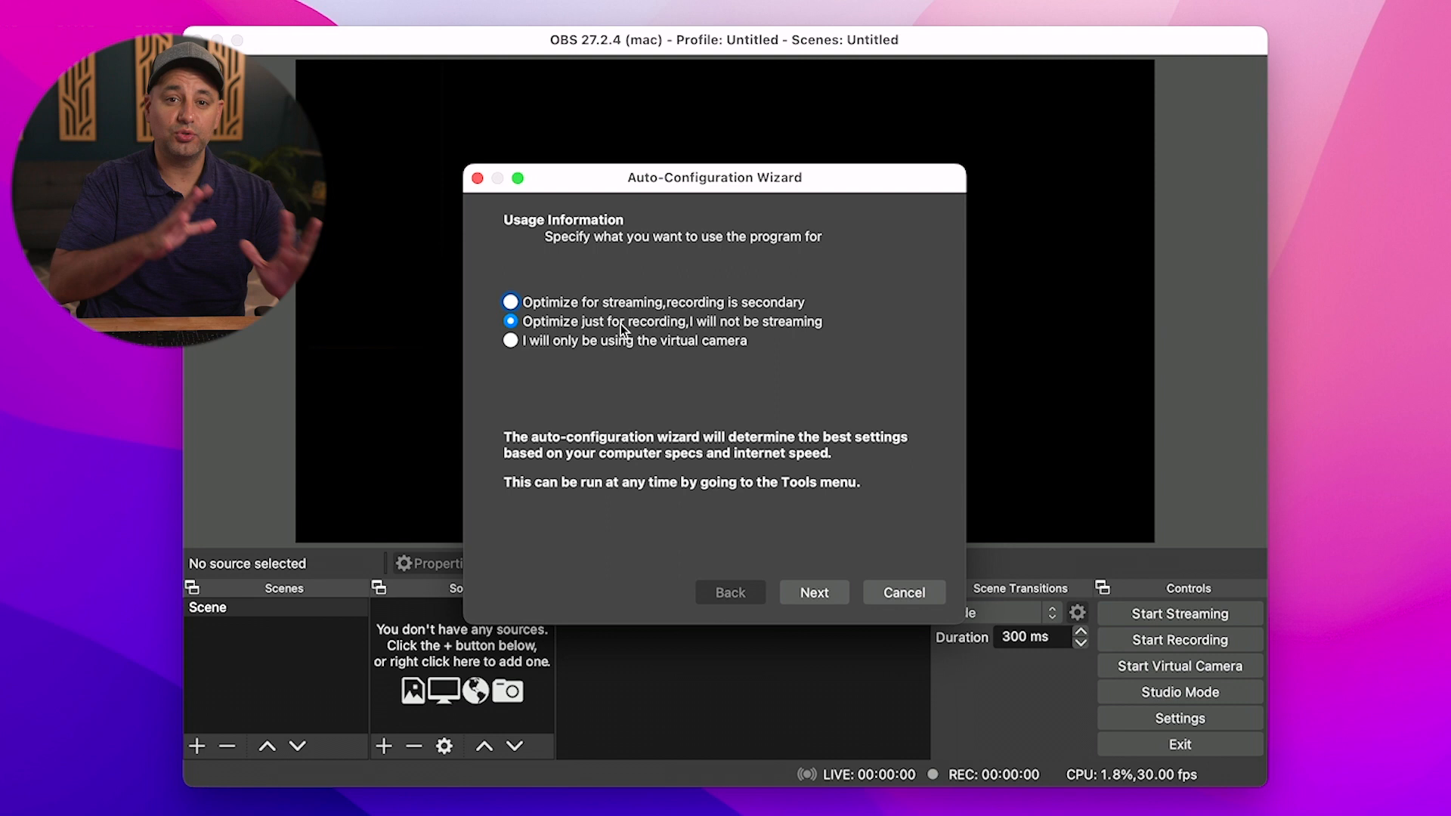
{"action": "left_click", "coordinate": [813, 593]}
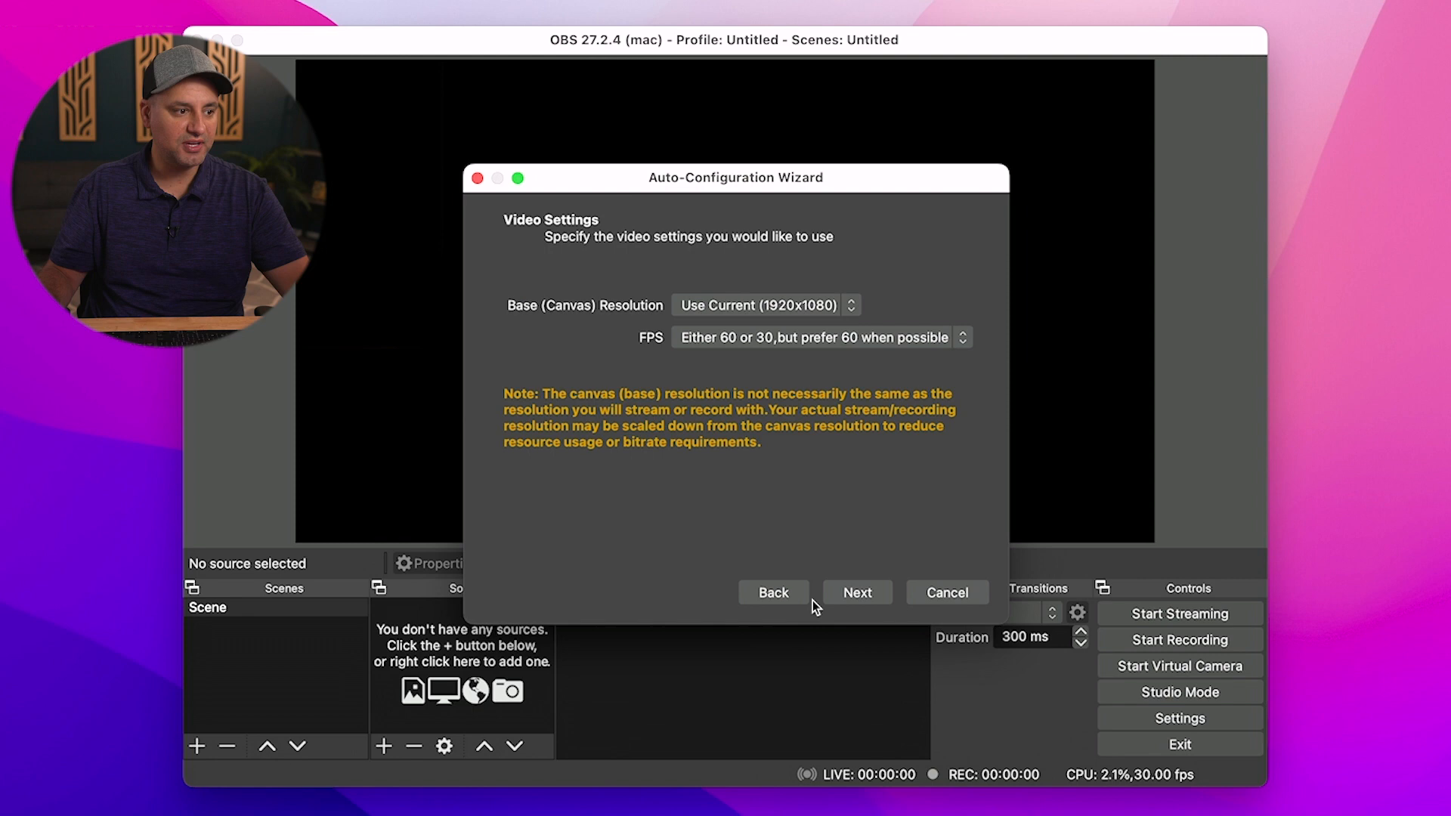
{"action": "left_click", "coordinate": [946, 592]}
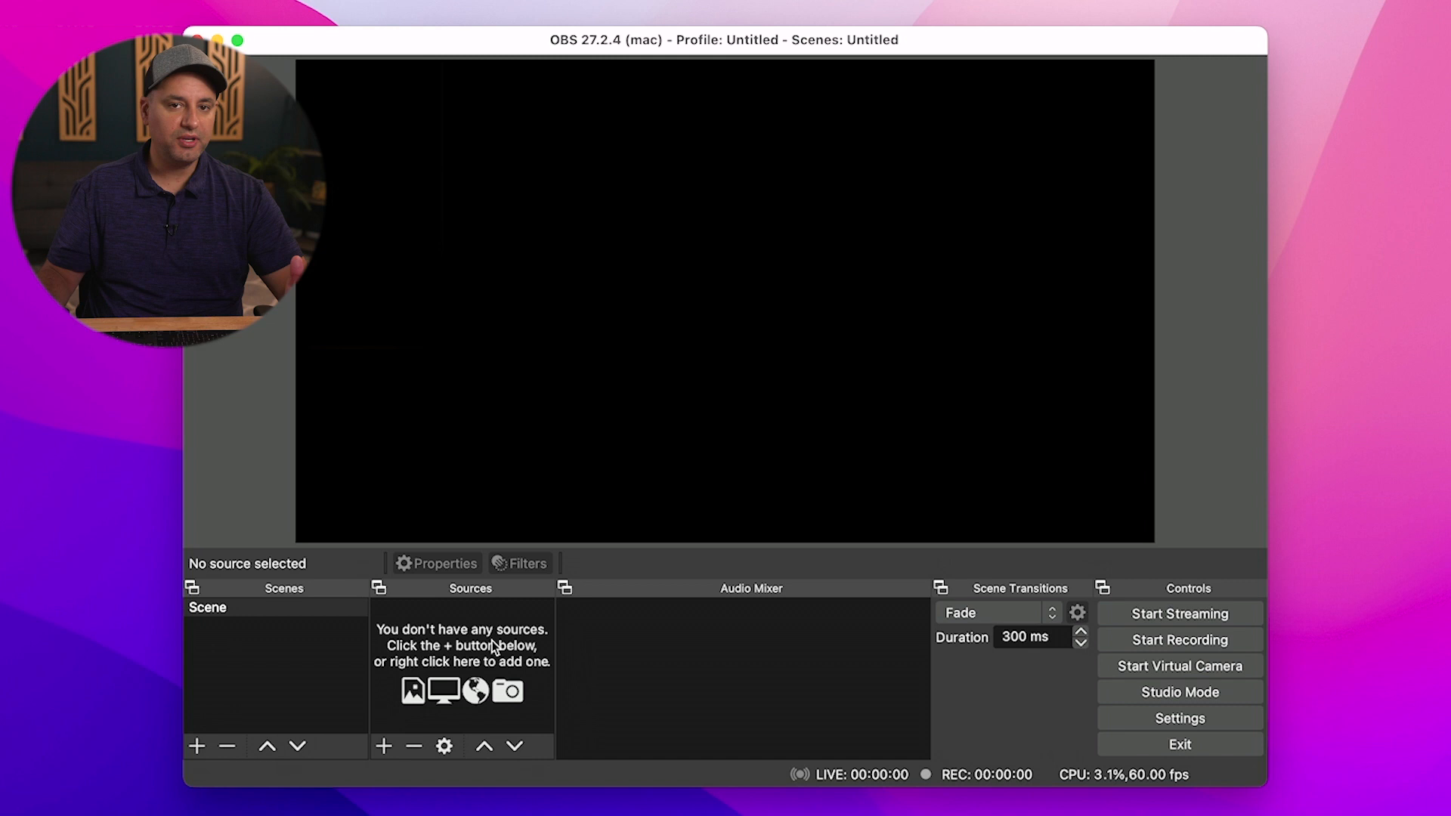
- Add a Display Capture source and accept resizing base and output resolutions to match it
{"action": "left_click", "coordinate": [382, 745]}
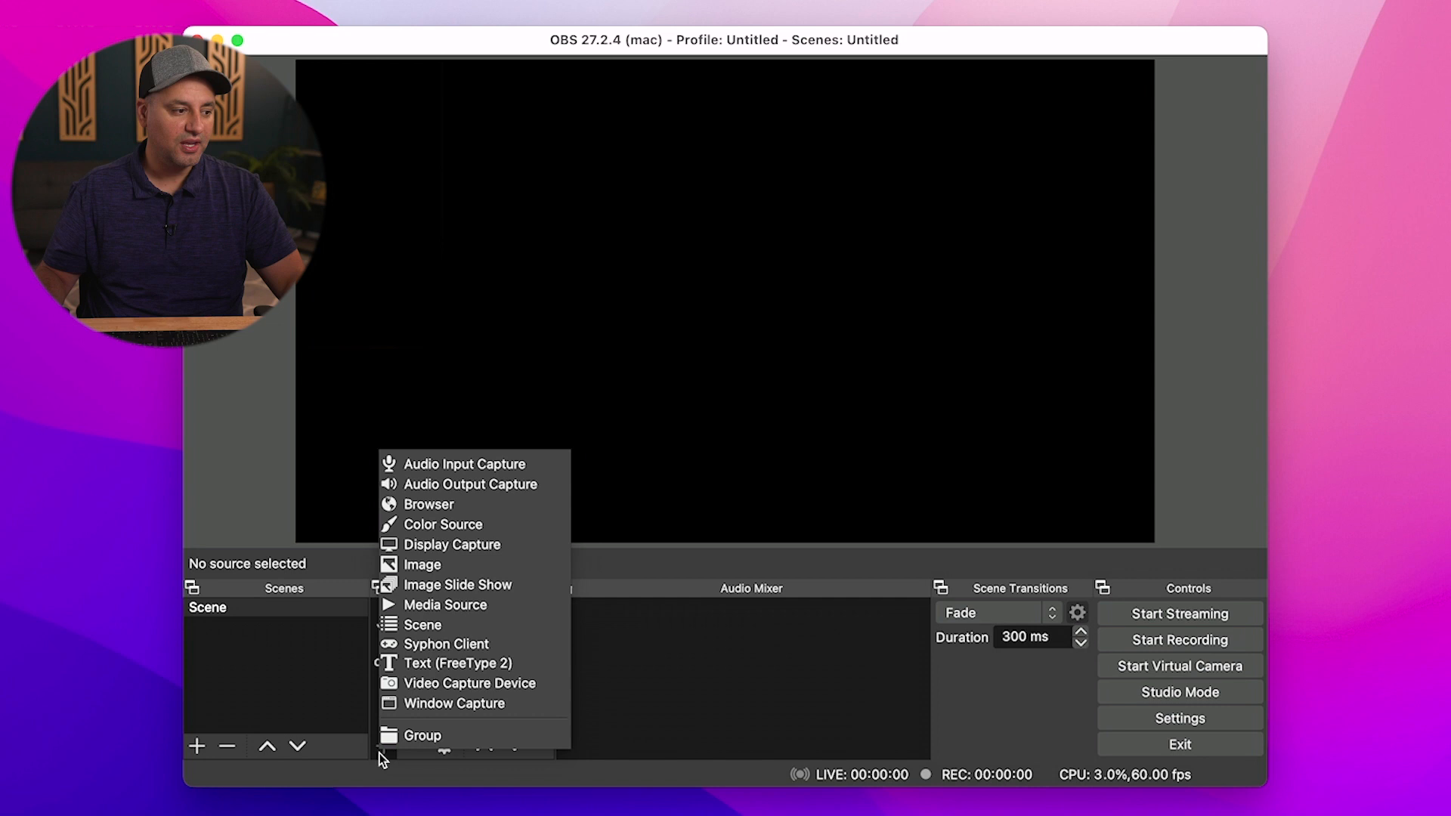
{"action": "left_click", "coordinate": [453, 544]}
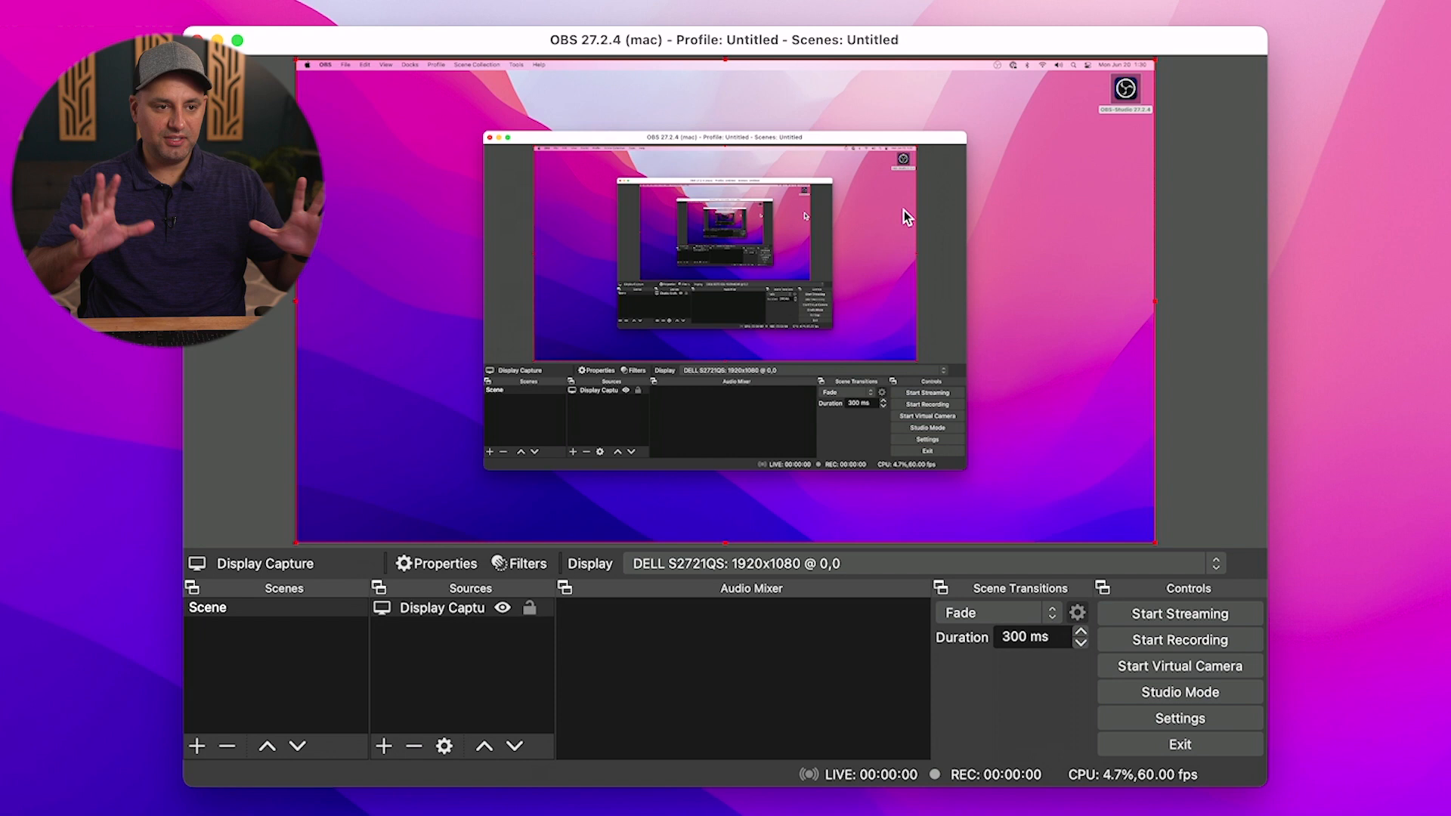
{"action": "mouse_move", "coordinate": [1071, 289]}
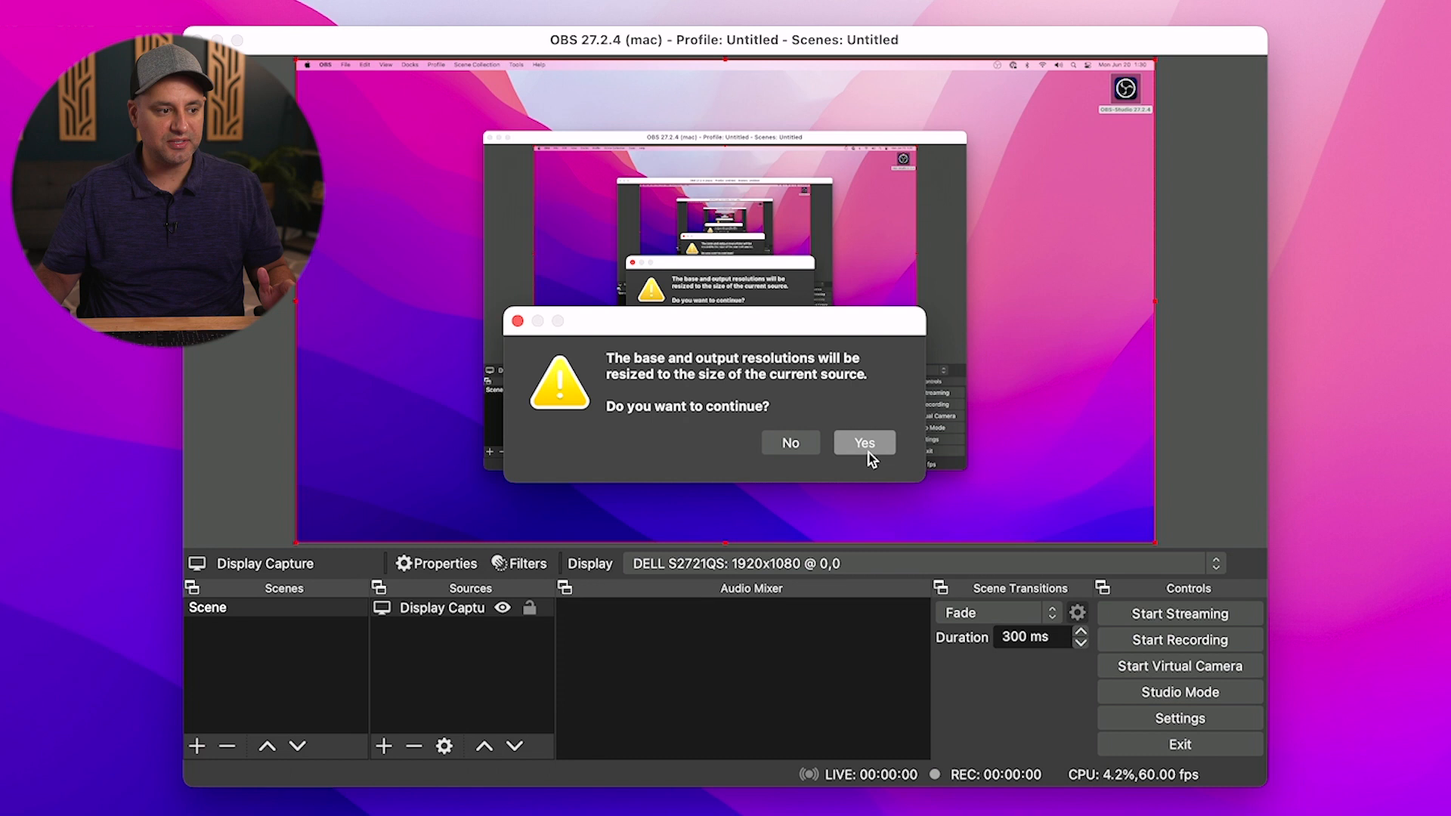
{"action": "left_click", "coordinate": [863, 443]}
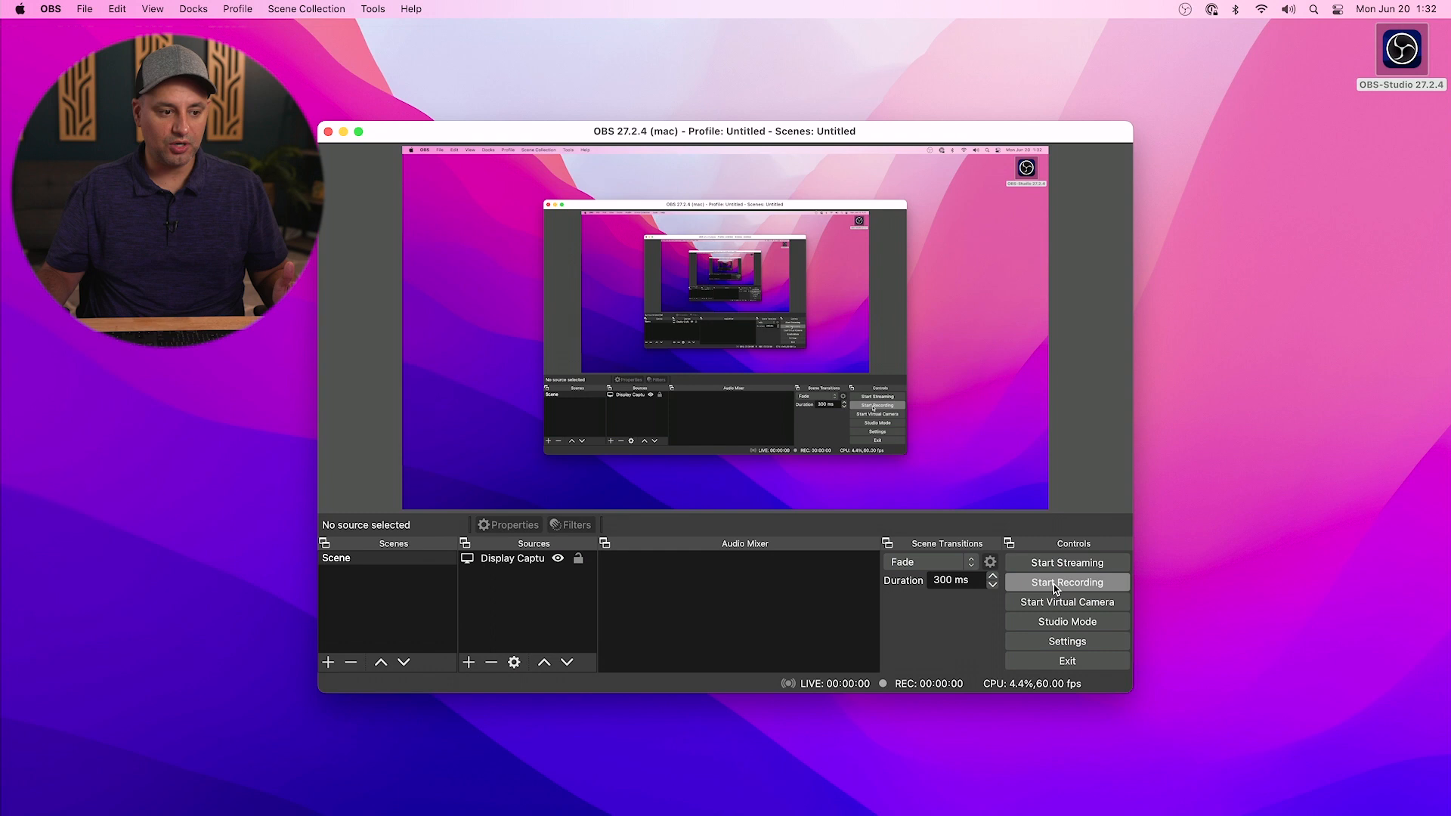
- Make a short test recording of the display, saved as MKV in Movies
{"action": "left_click", "coordinate": [1066, 582]}
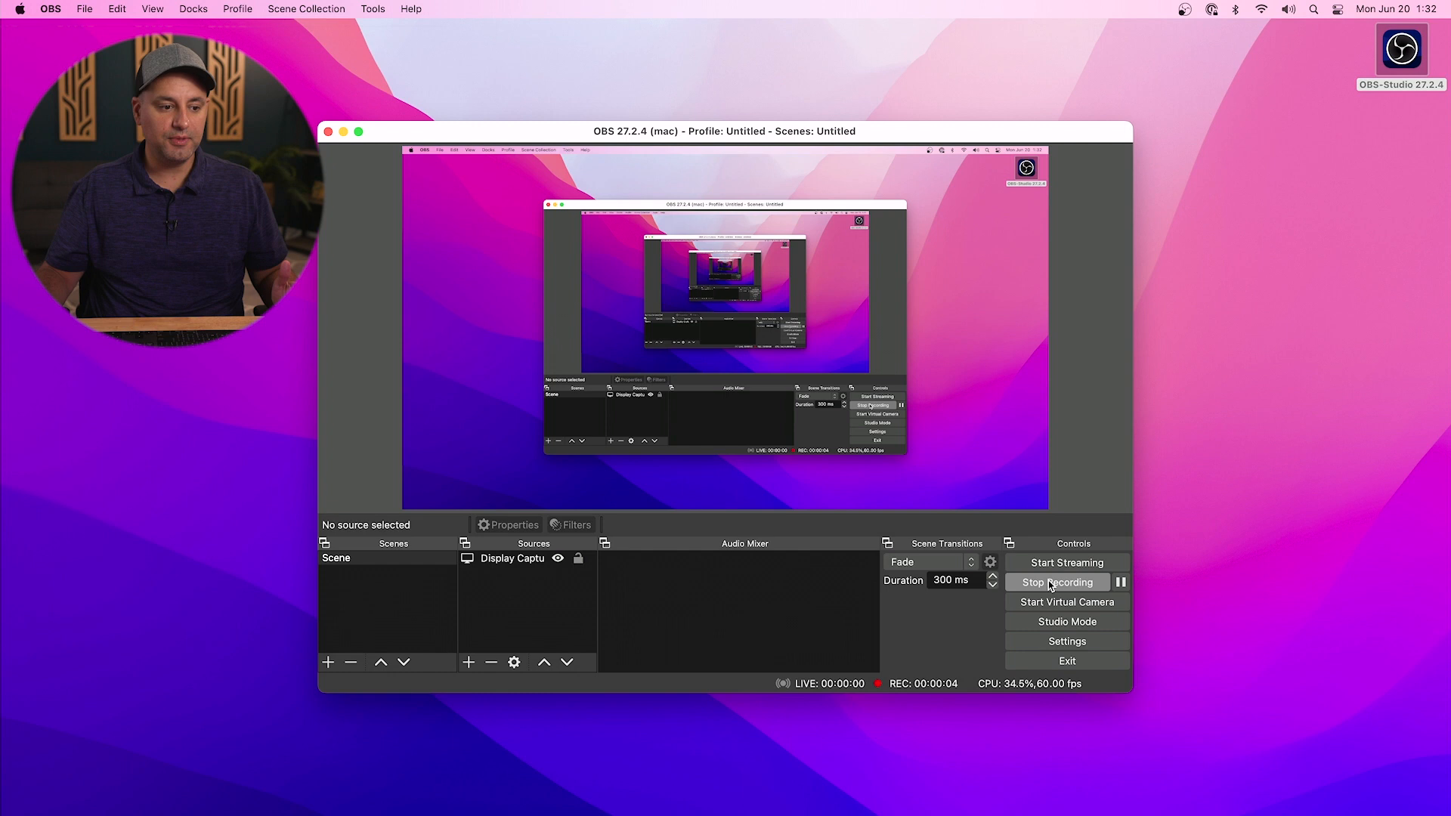
{"action": "left_click", "coordinate": [1065, 582]}
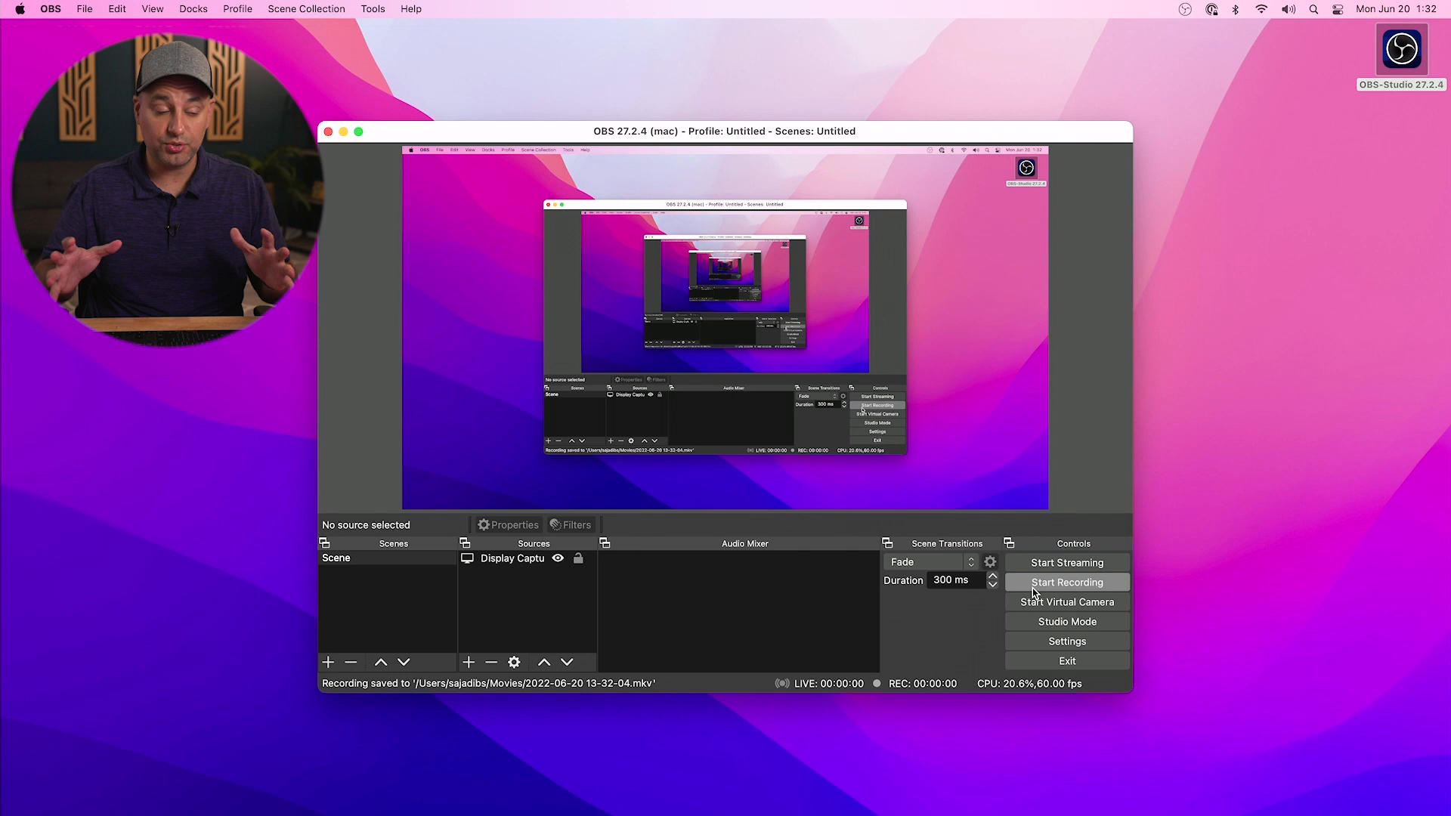
{"action": "left_click", "coordinate": [50, 9]}
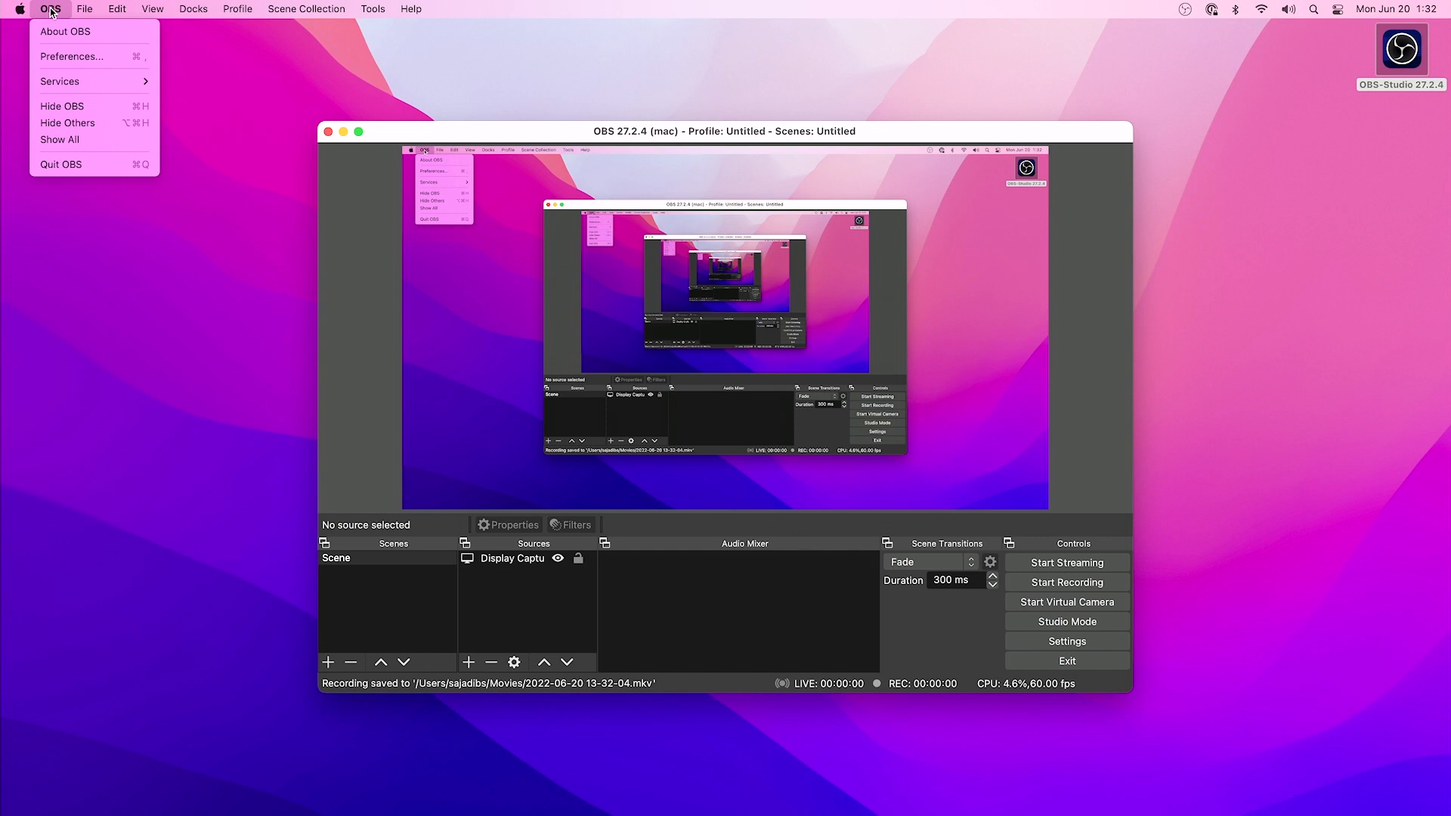
- Reach the Output page of OBS Preferences after glancing at the Audio settings
{"action": "left_click", "coordinate": [71, 56]}
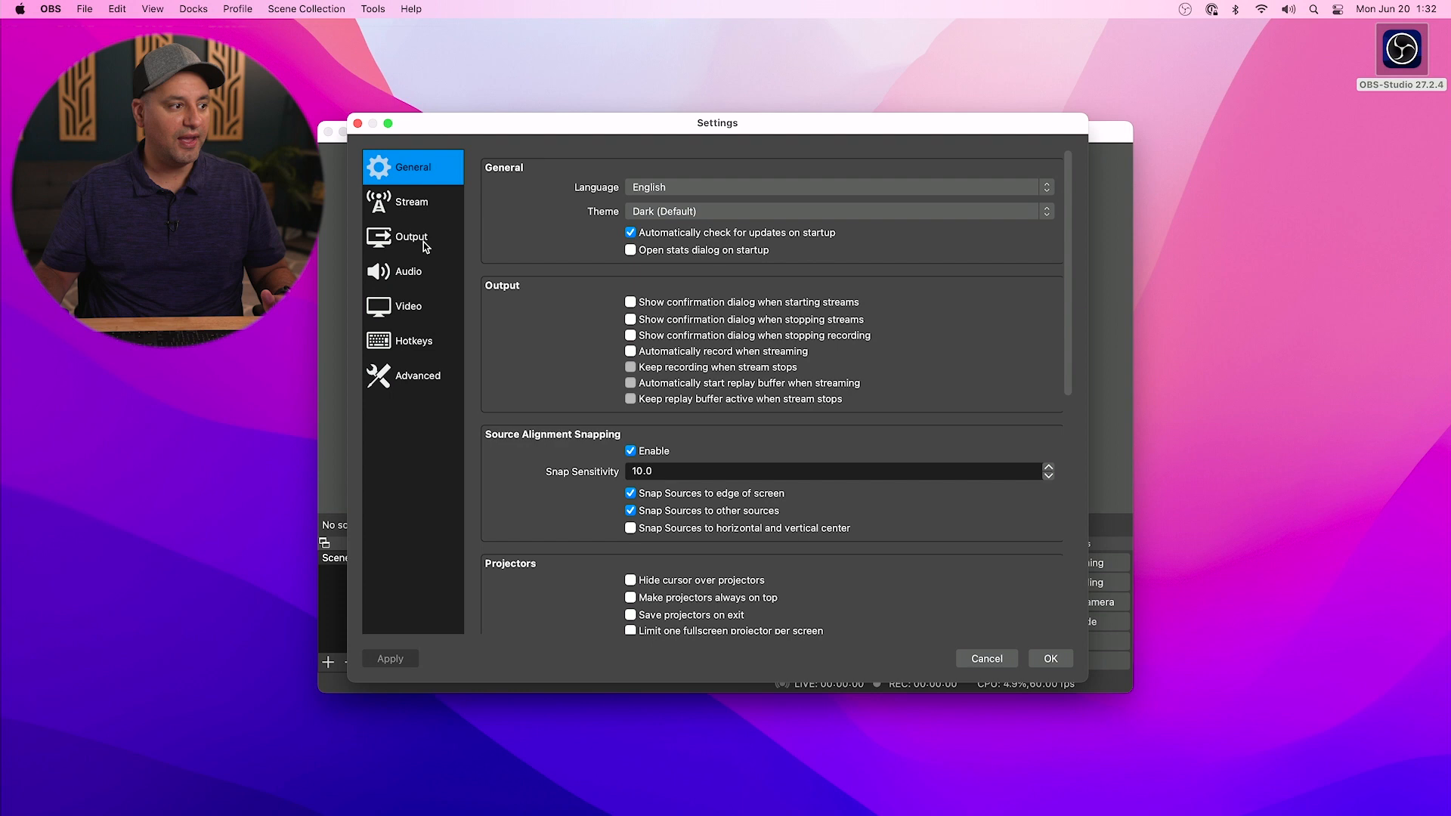
{"action": "left_click", "coordinate": [411, 271]}
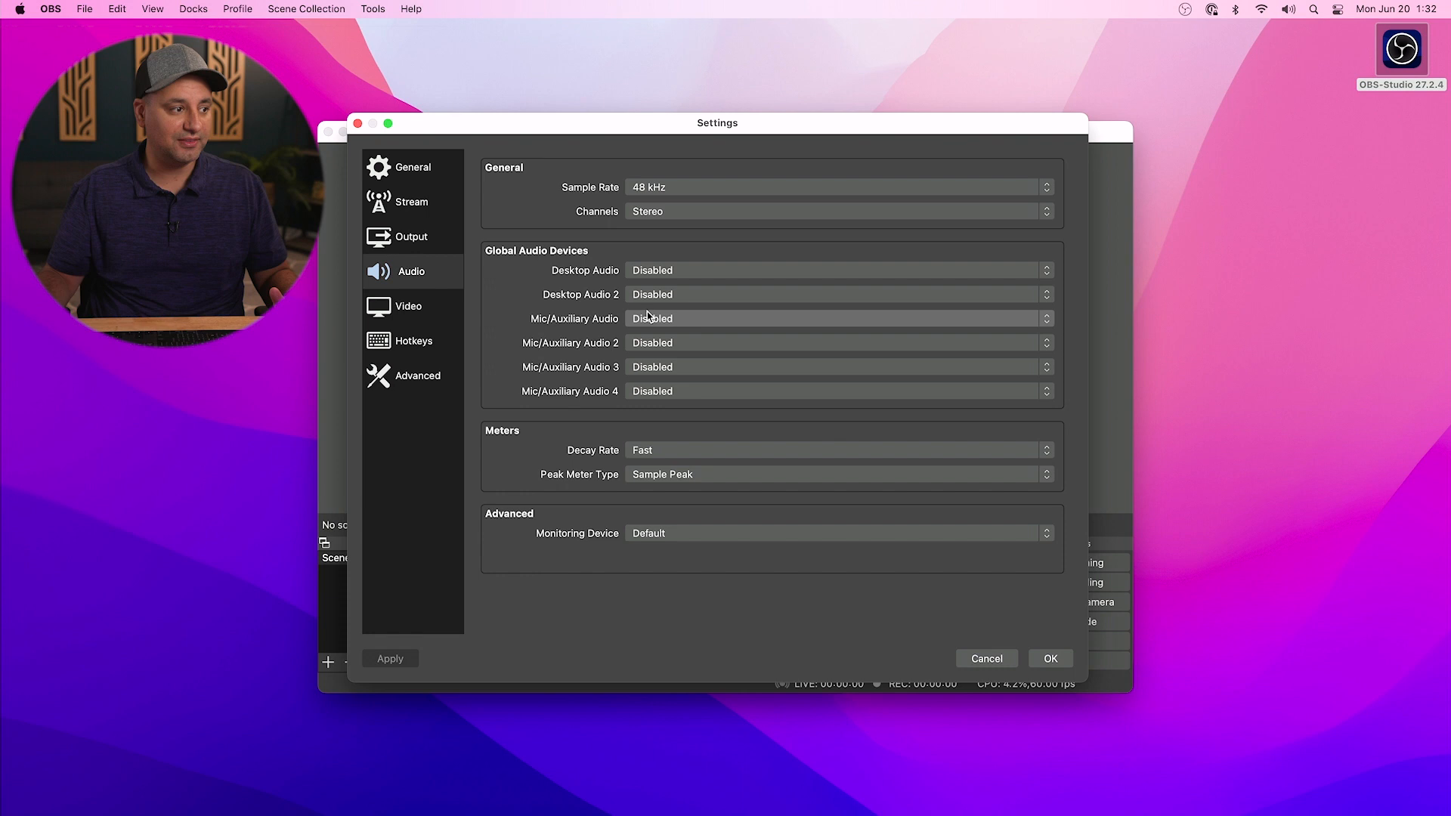
{"action": "left_click", "coordinate": [411, 236]}
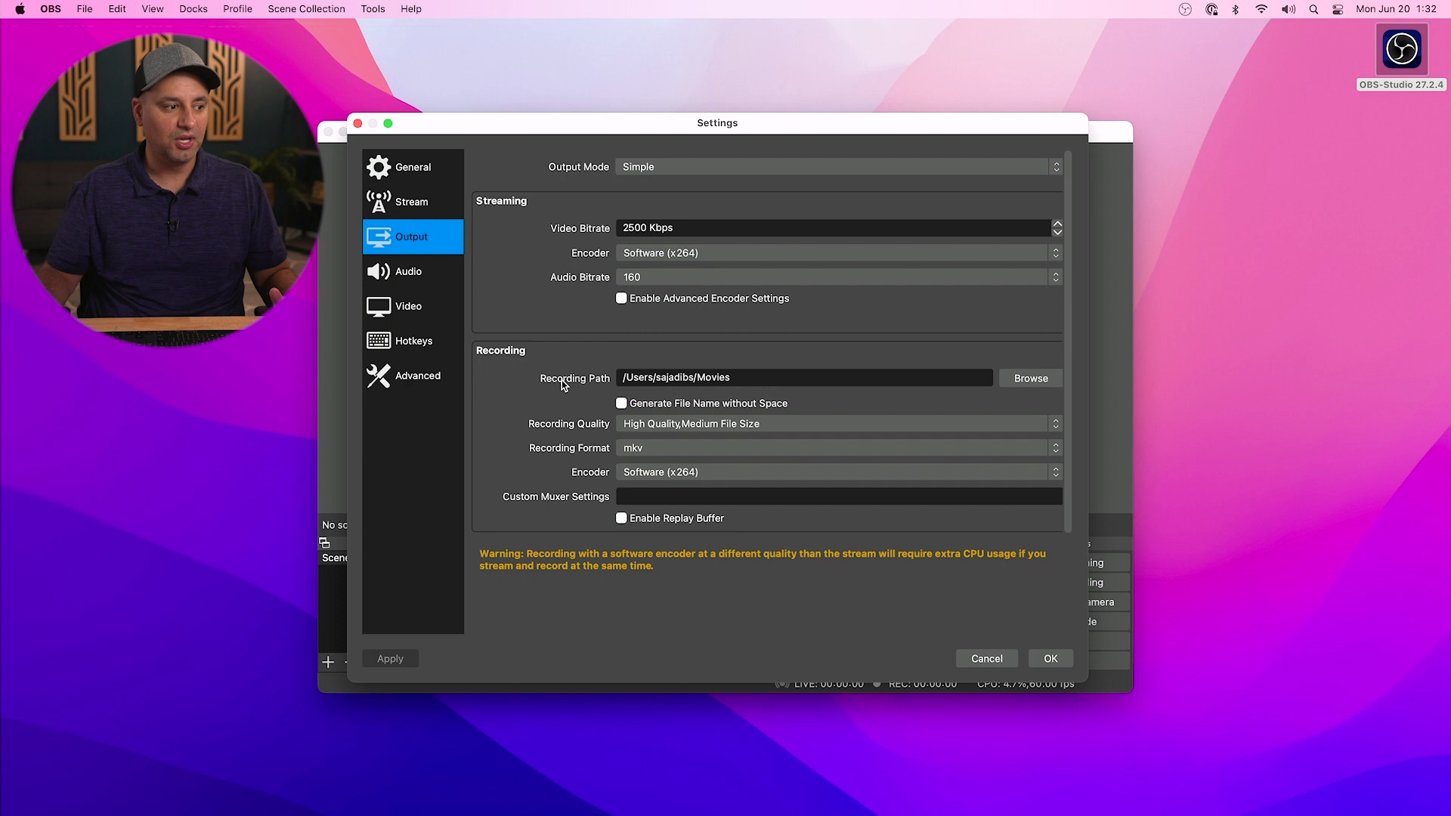
- Point the recording path to the Desktop and set the recording format to mp4
{"action": "left_click", "coordinate": [1029, 378]}
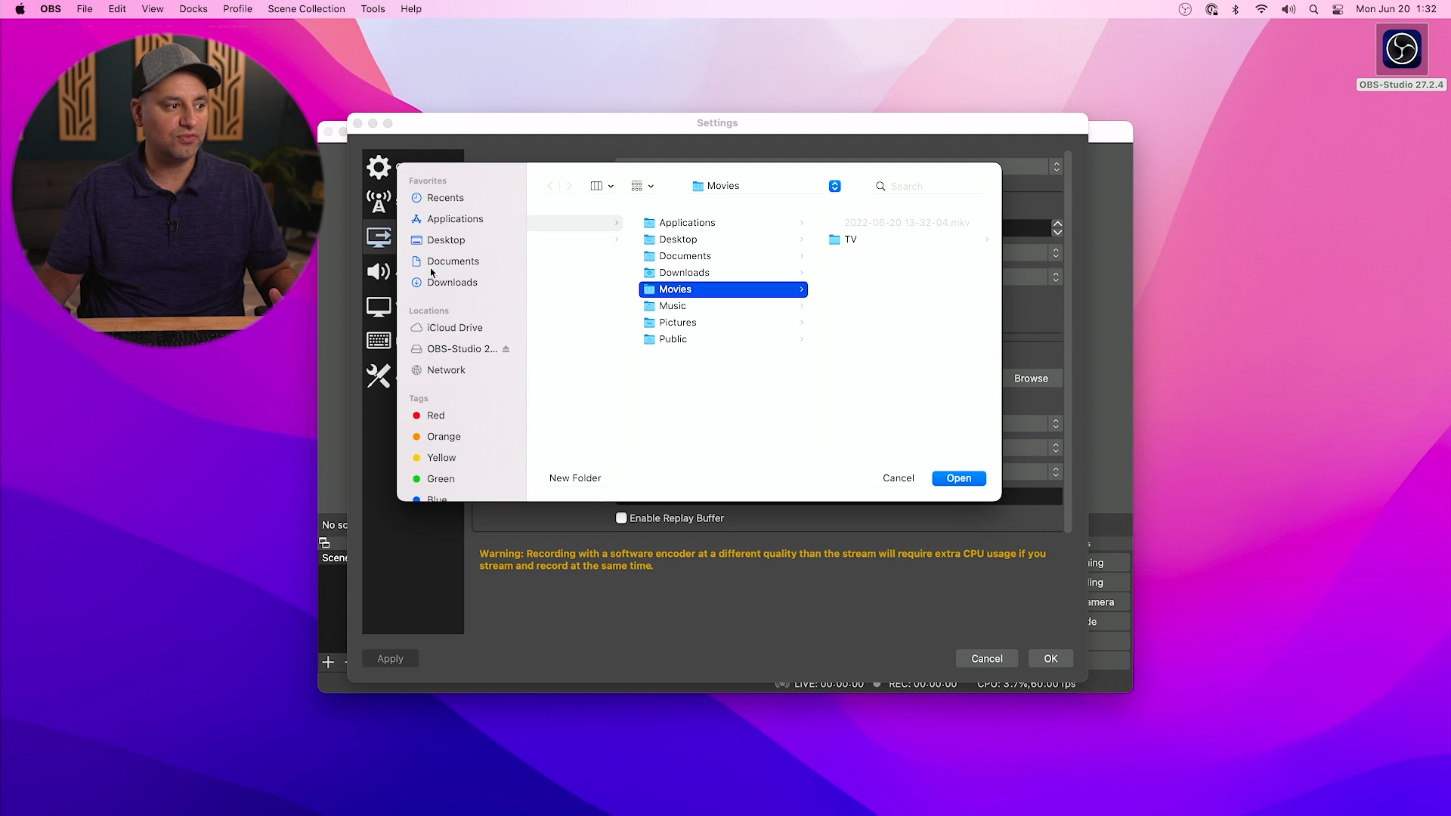
{"action": "left_click", "coordinate": [897, 479]}
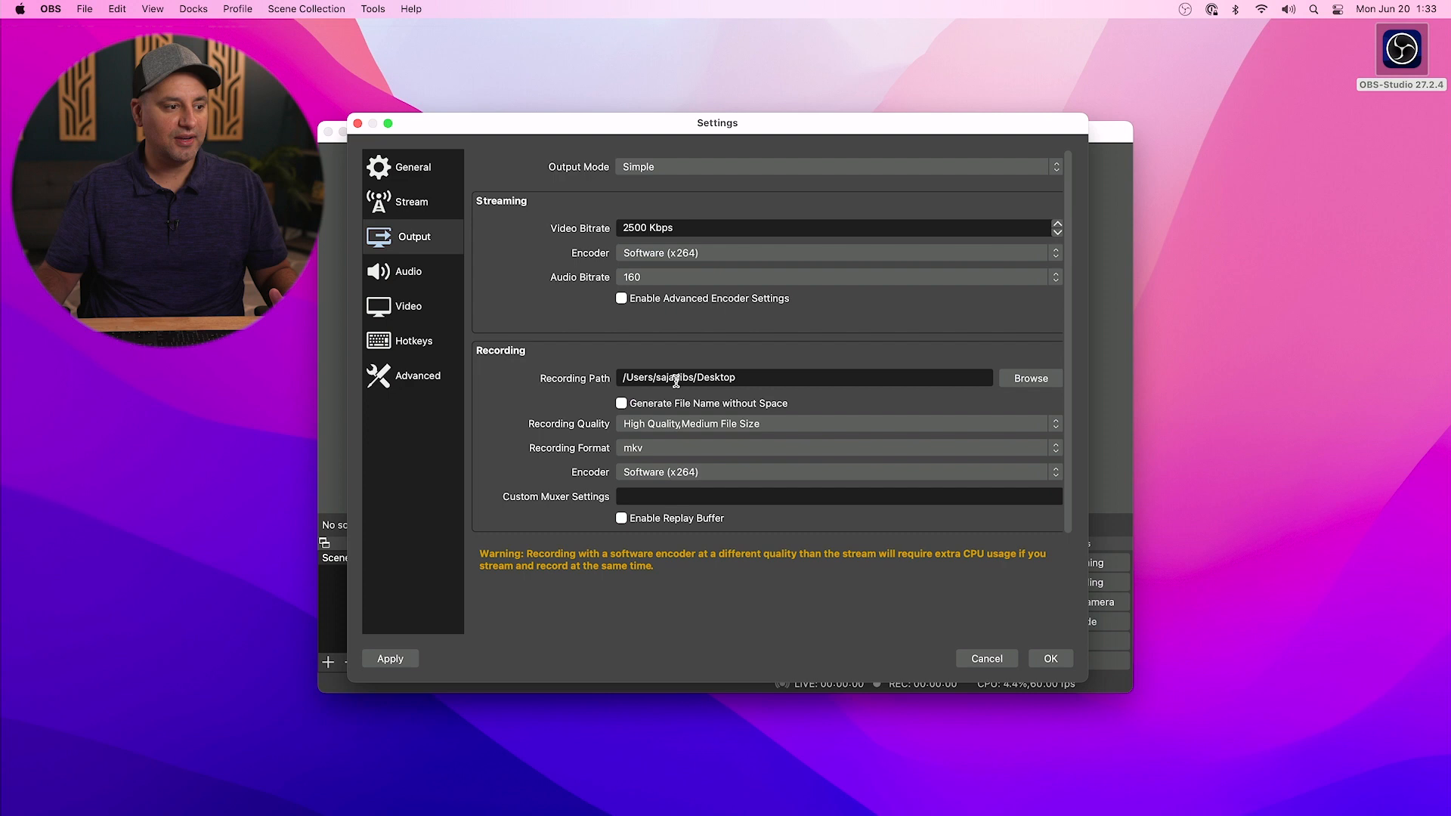
{"action": "left_click", "coordinate": [833, 448]}
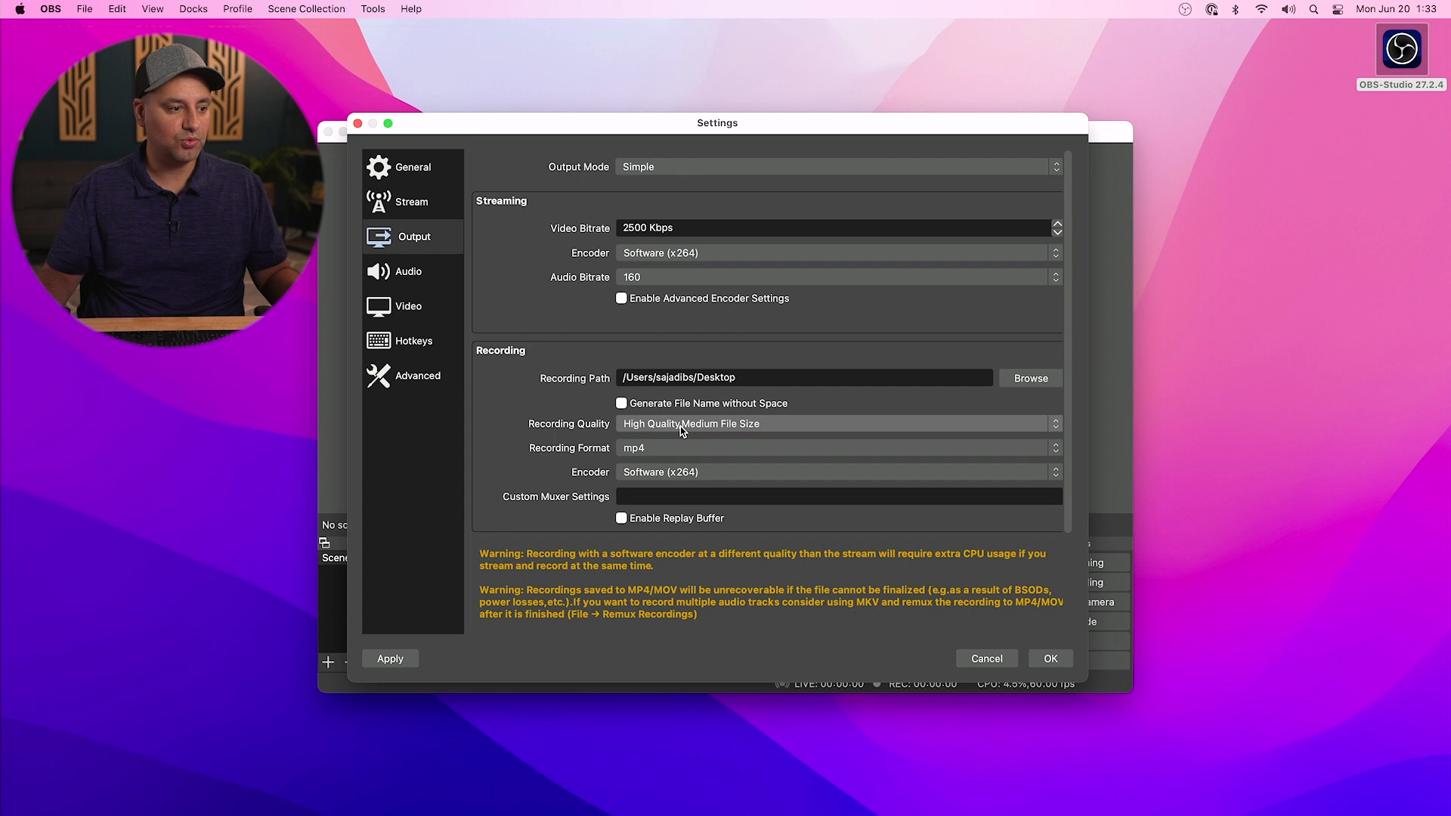
{"action": "mouse_move", "coordinate": [418, 274]}
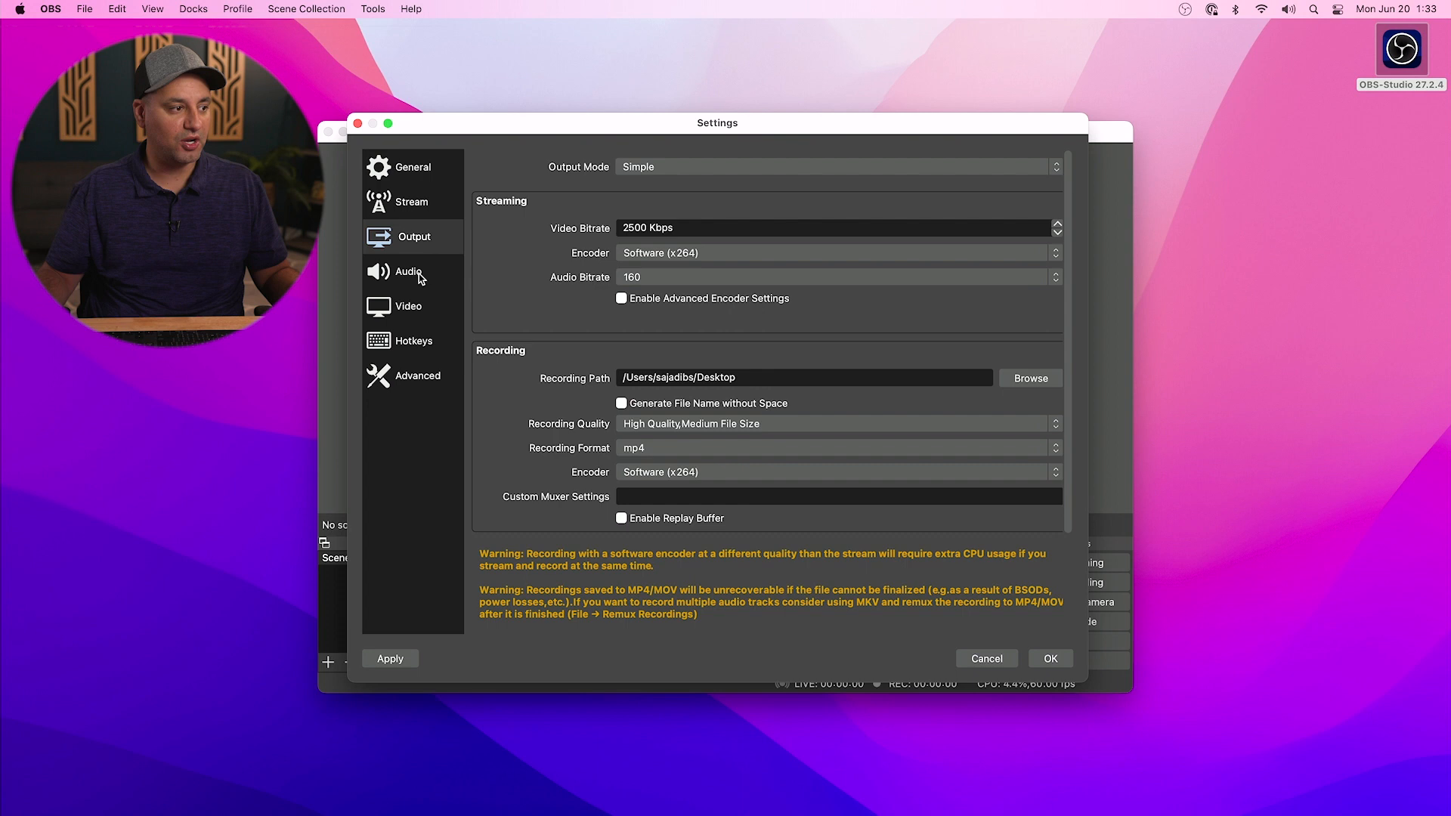
- Check the 3840x2160 resolution on the Video page and apply the settings with OK
{"action": "left_click", "coordinate": [408, 306]}
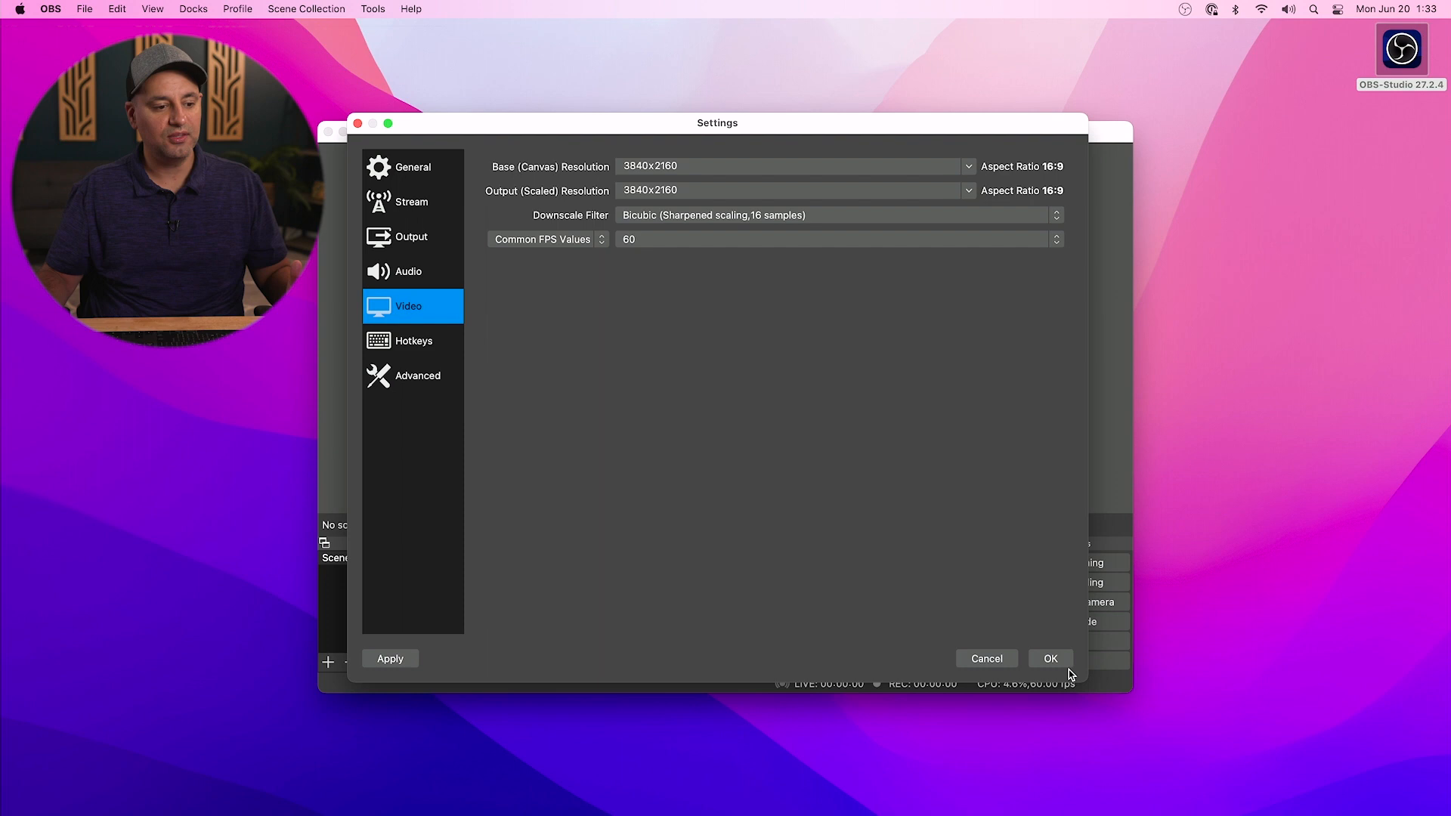
{"action": "left_click", "coordinate": [1051, 658]}
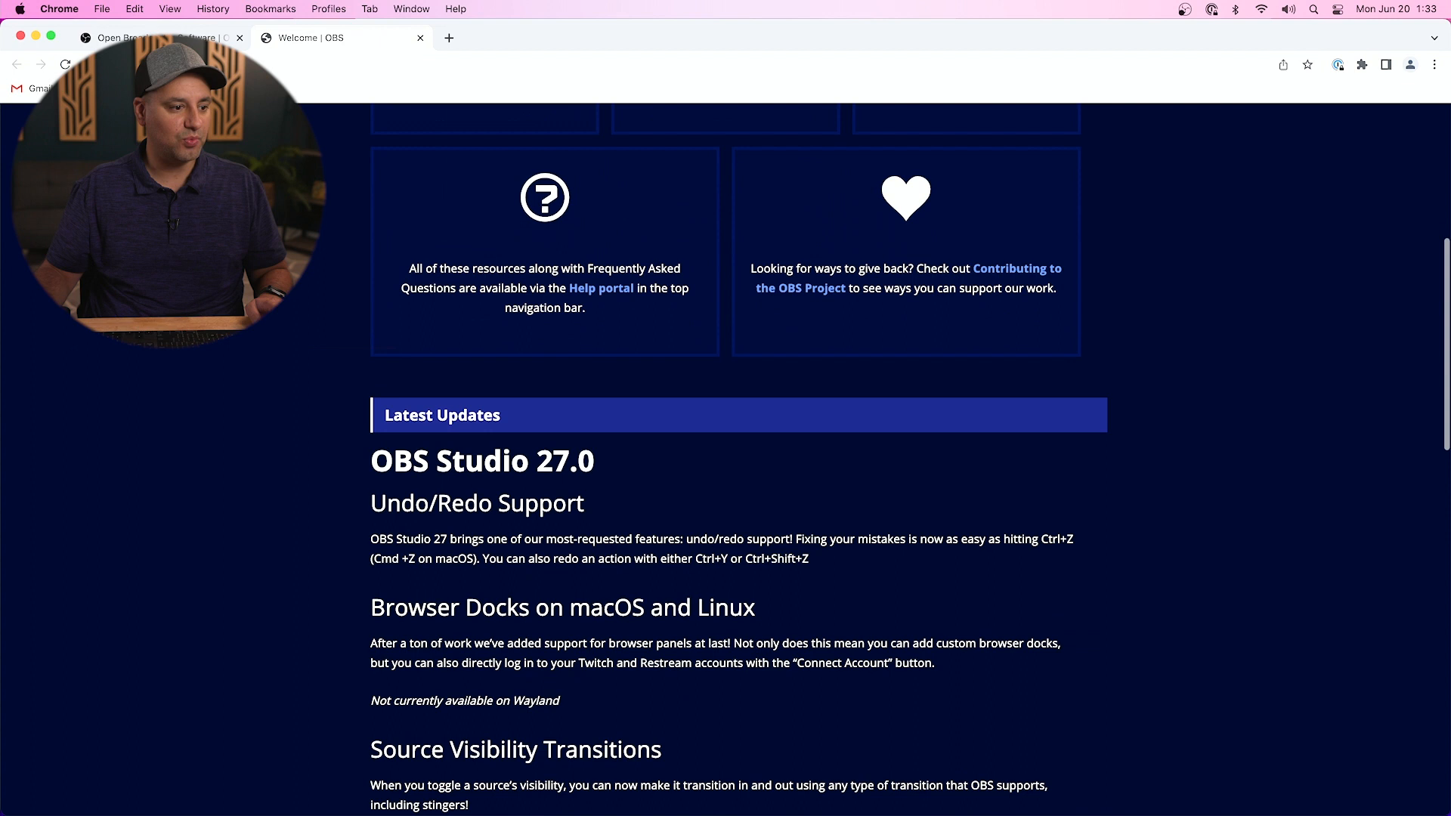
- Scroll the OBS website during the test recording, then stop it to save the MP4 on the Desktop
{"action": "scroll", "scroll_direction": "down", "scroll_amount": 3}
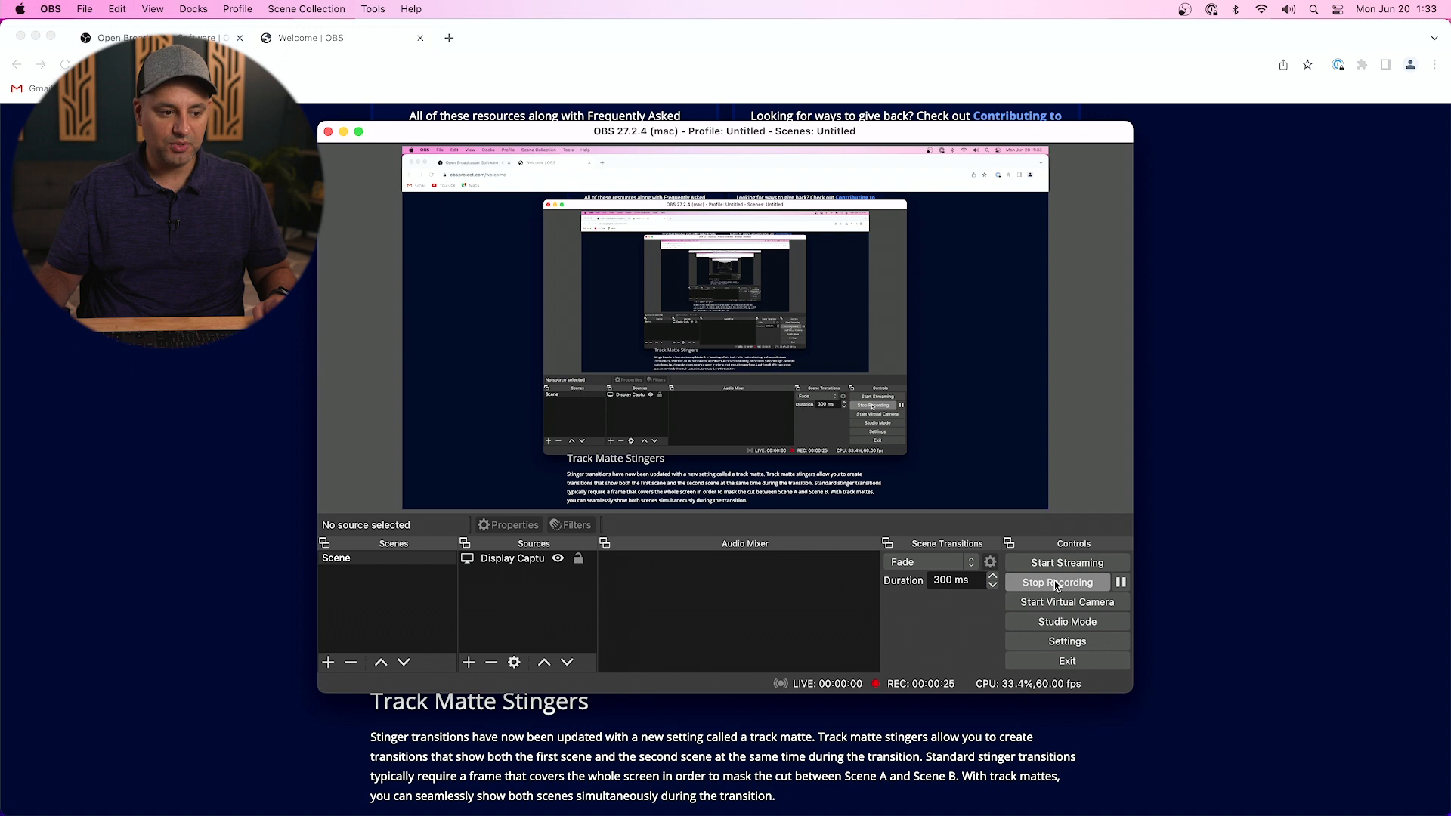
{"action": "left_click", "coordinate": [1058, 582]}
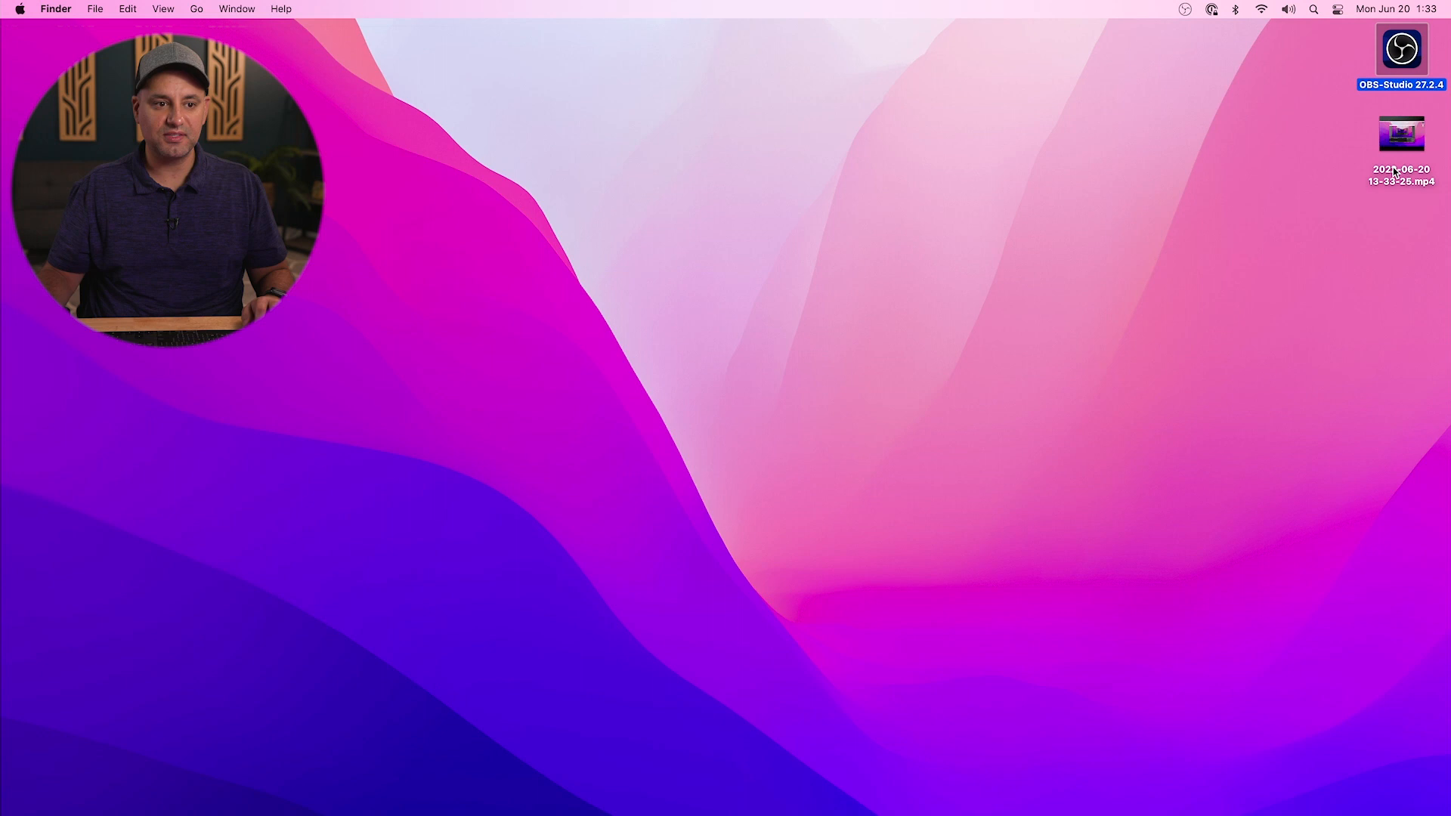